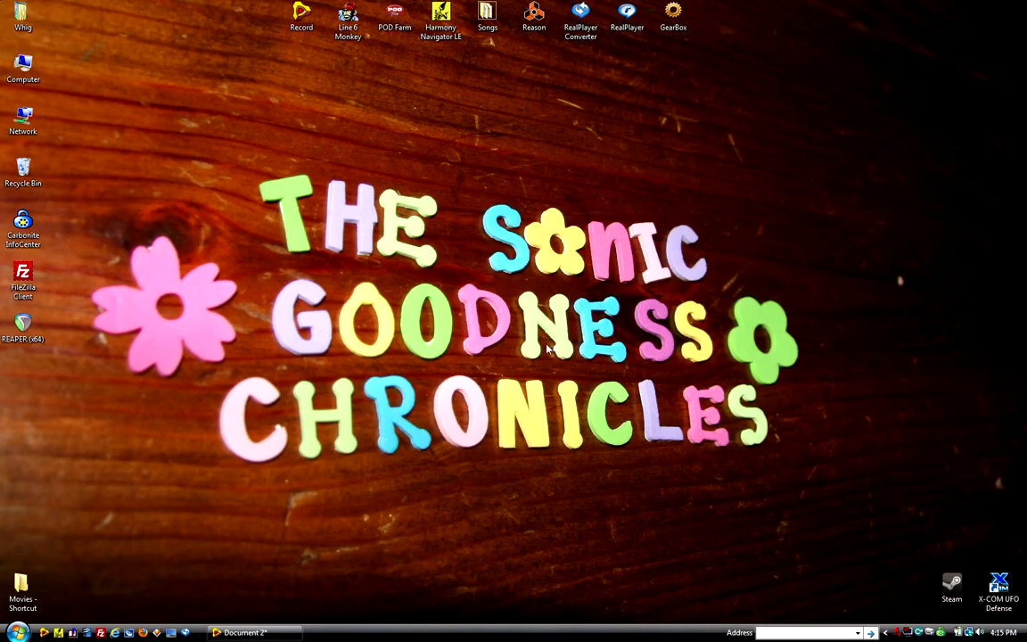
pyautogui.moveTo(114, 284)
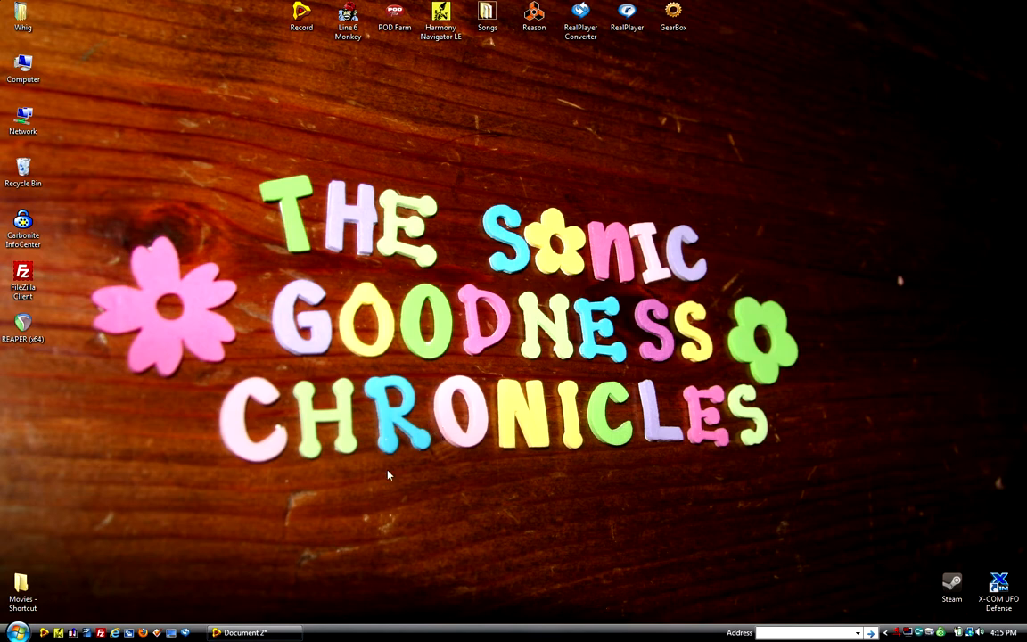
pyautogui.moveTo(239, 631)
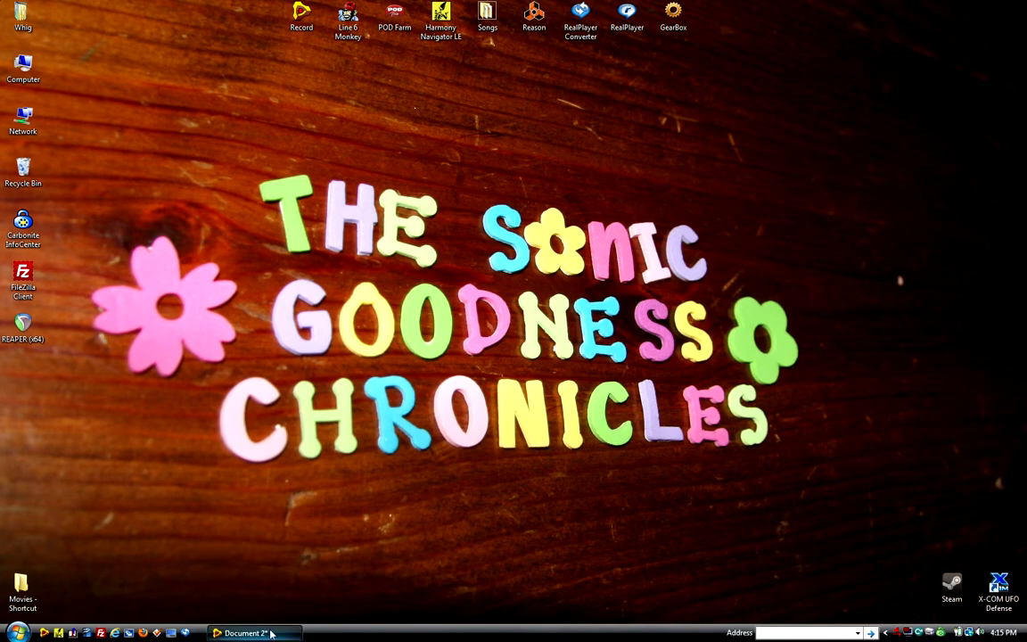
# Restore the Record window showing the podcast song from the taskbar.
pyautogui.click(235, 629)
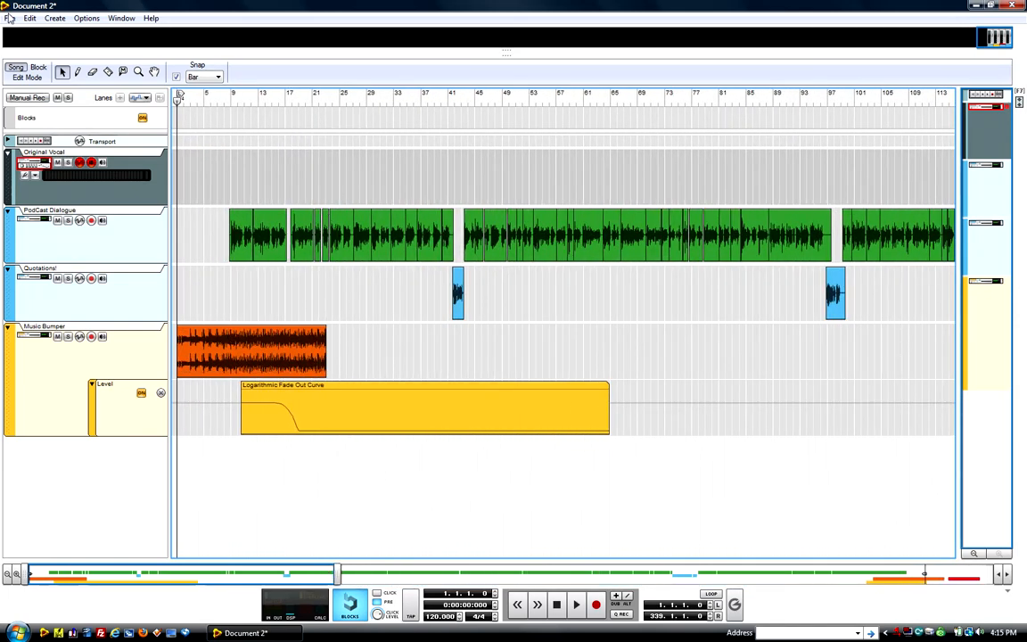
pyautogui.click(10, 15)
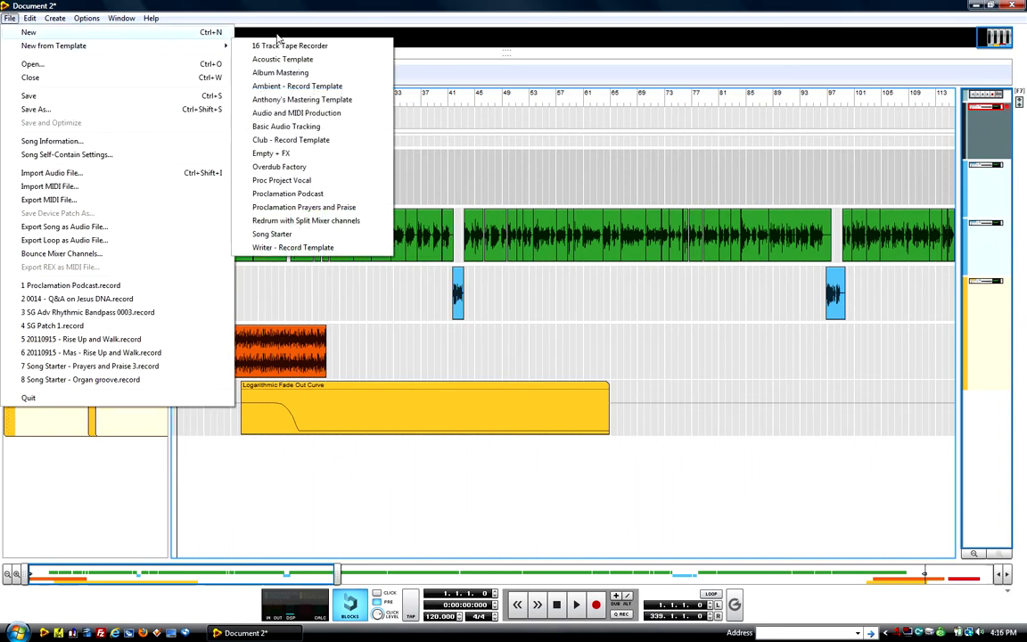
pyautogui.moveTo(289, 192)
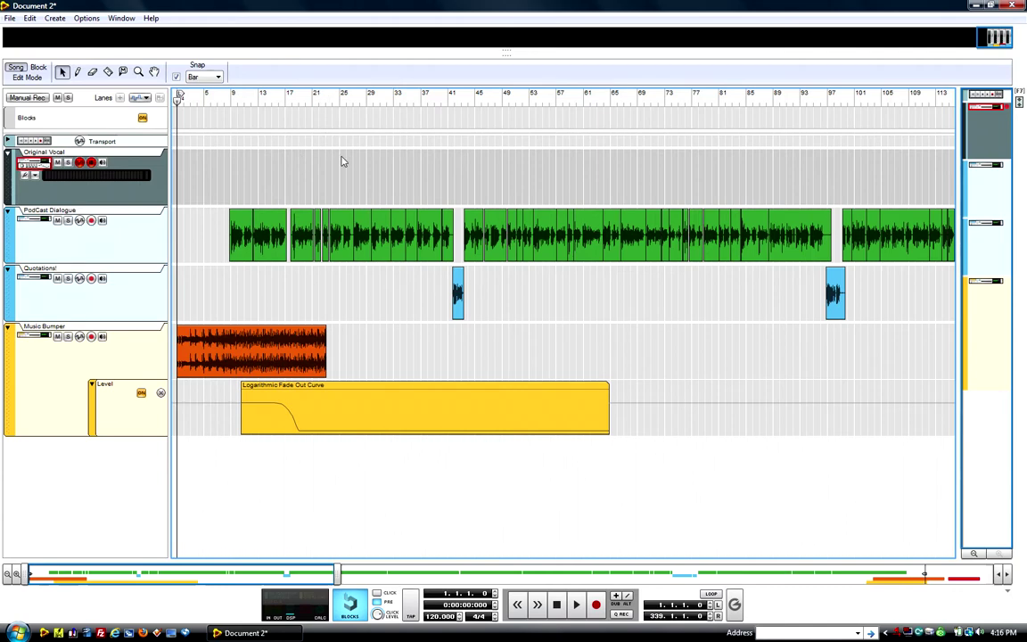
pyautogui.moveTo(249, 168)
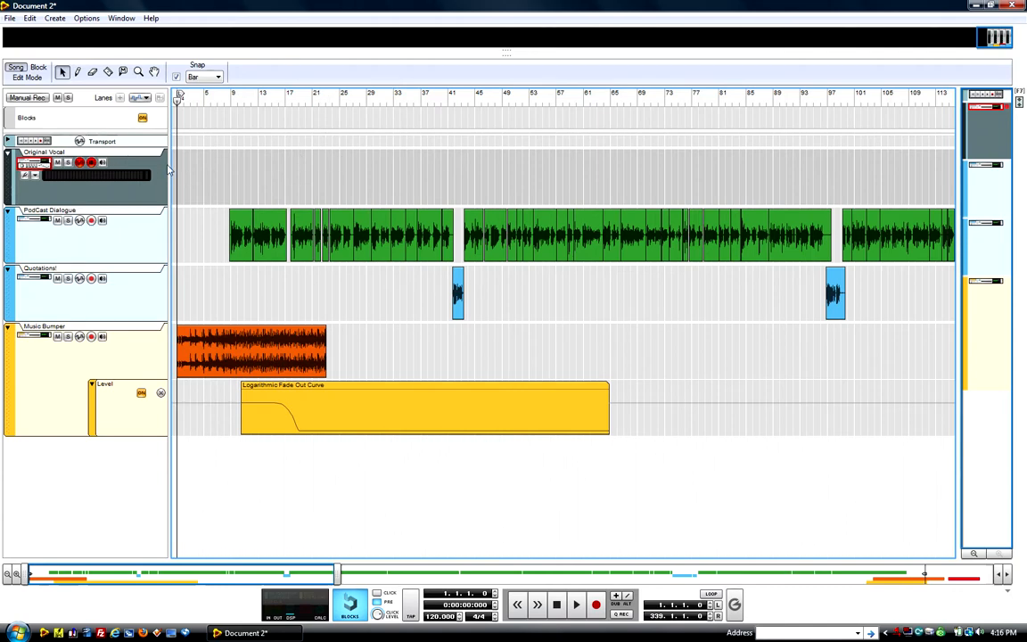
pyautogui.moveTo(189, 177)
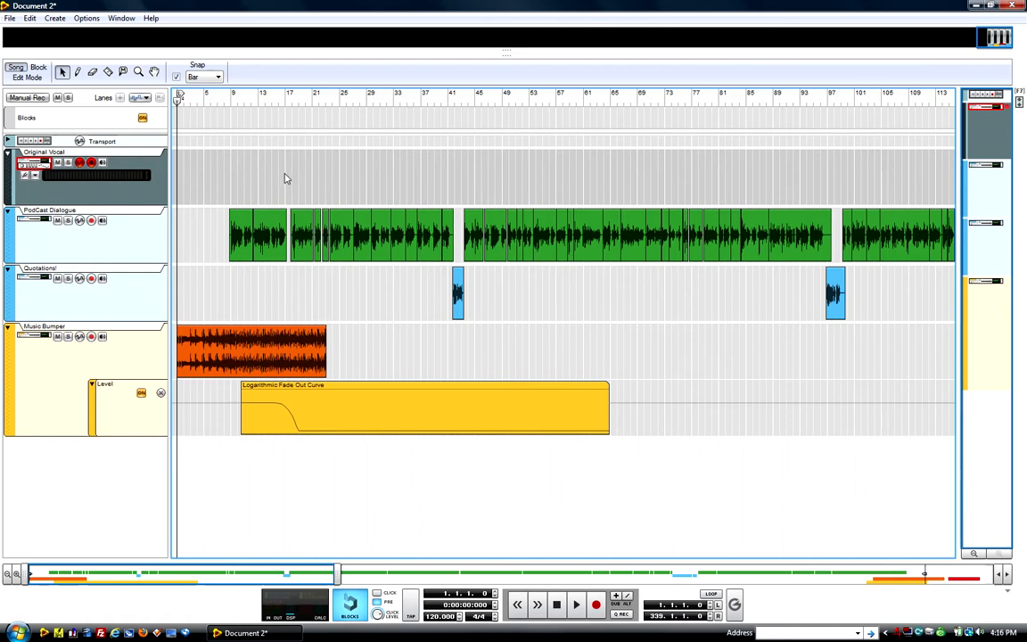
pyautogui.moveTo(294, 200)
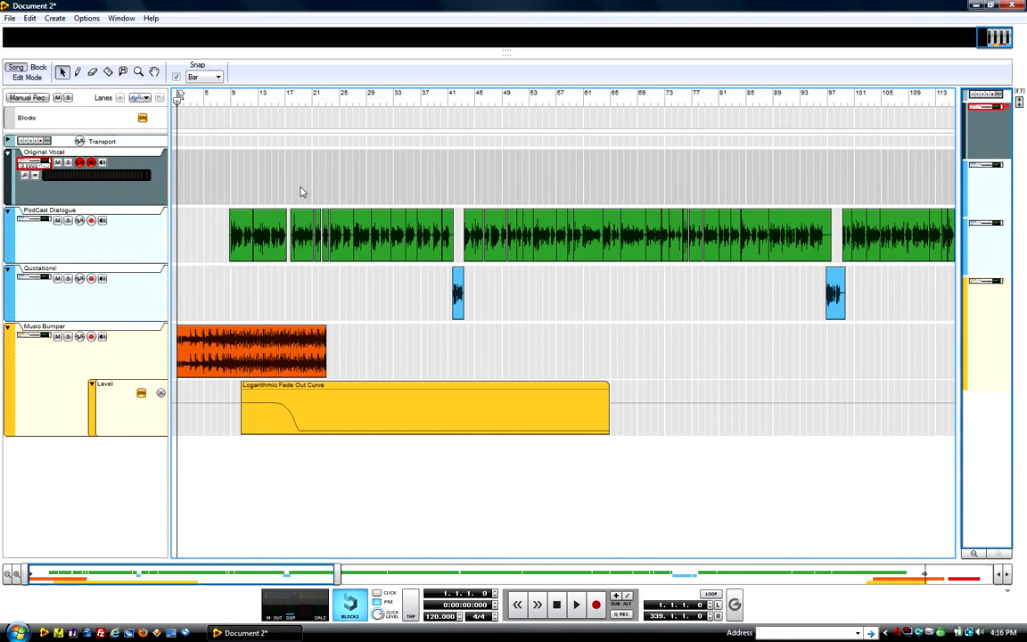
pyautogui.moveTo(230, 166)
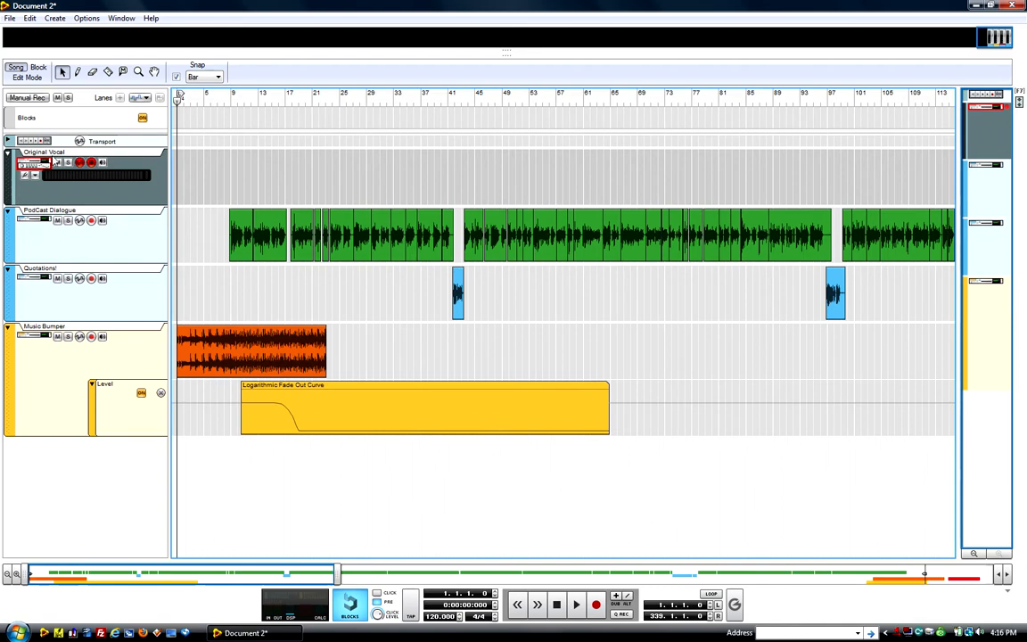
pyautogui.moveTo(360, 168)
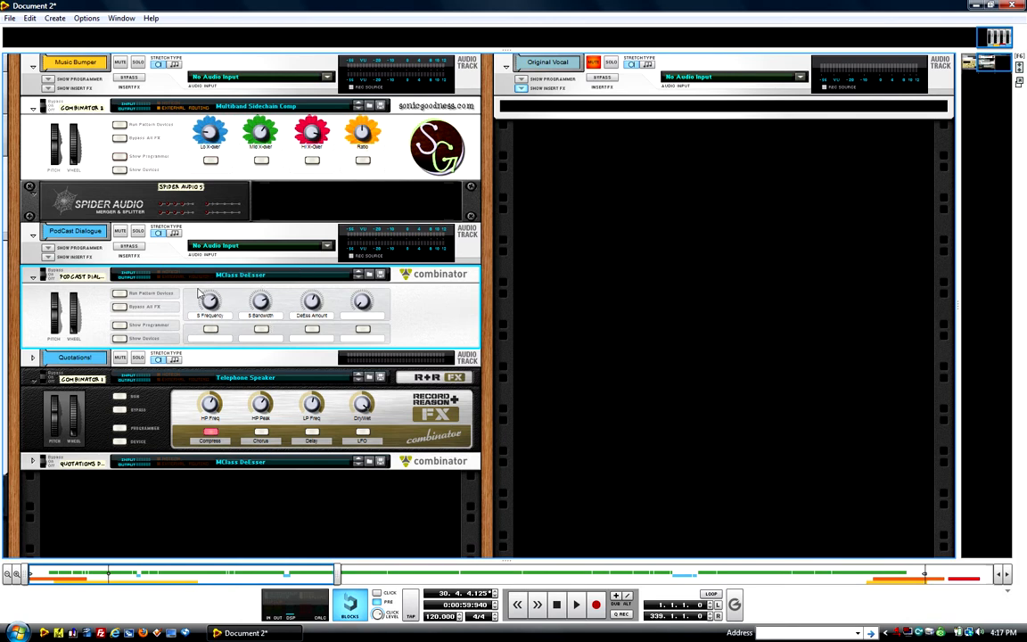
pyautogui.moveTo(32, 292)
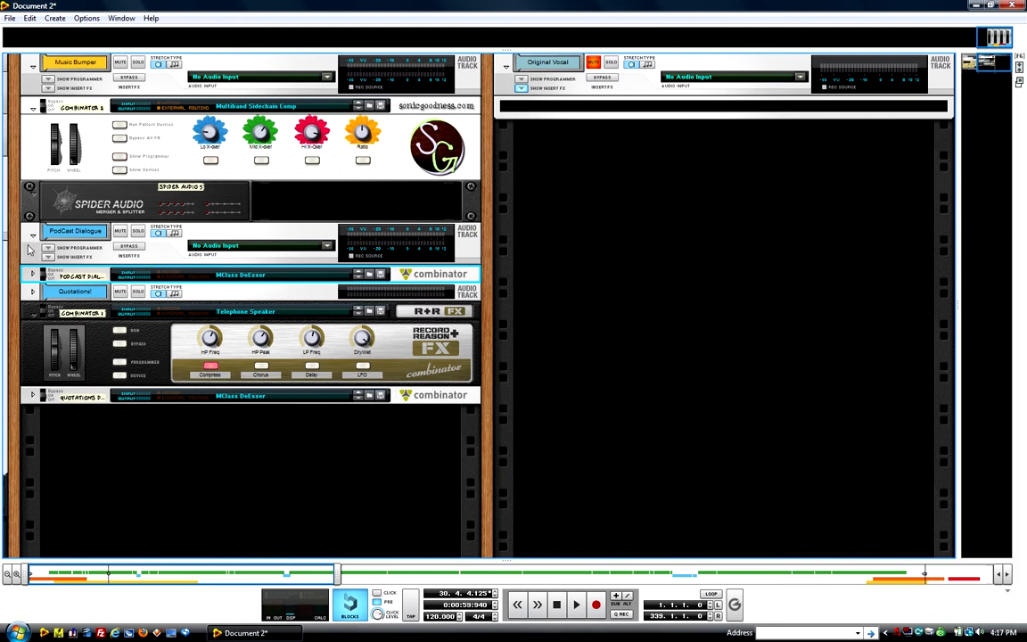
pyautogui.moveTo(132, 212)
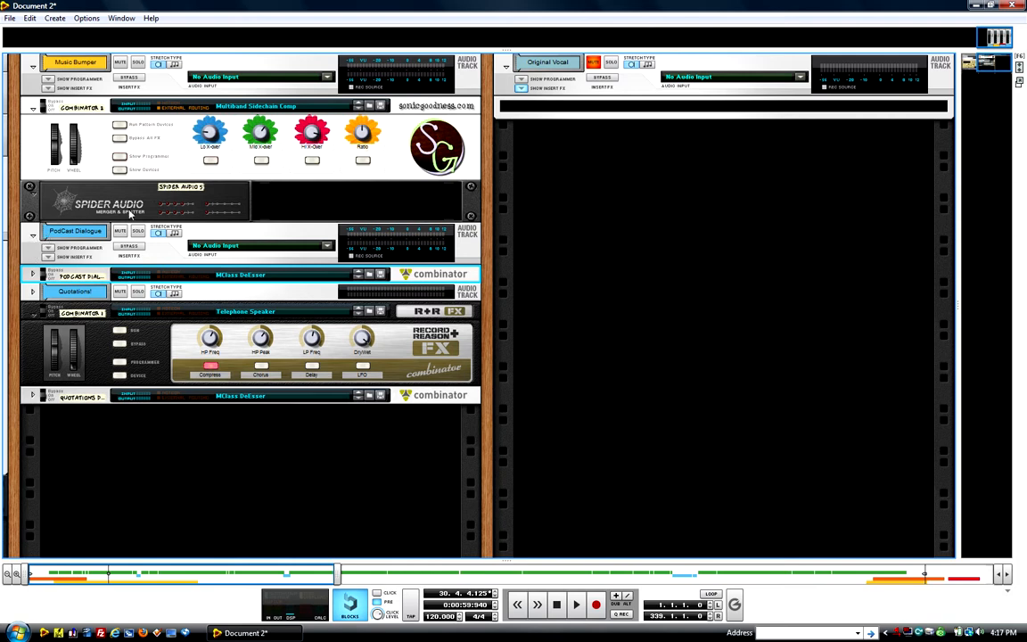
pyautogui.moveTo(155, 198)
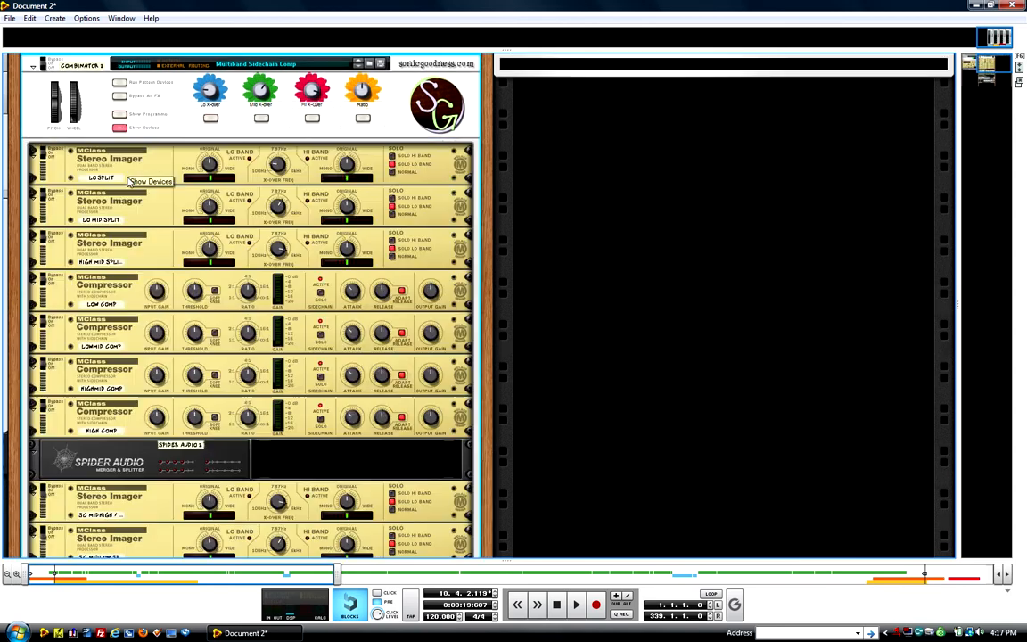
# Scroll down through the Multiband Selection Comp combinator's stereo imagers and compressors.
pyautogui.scroll(-3)
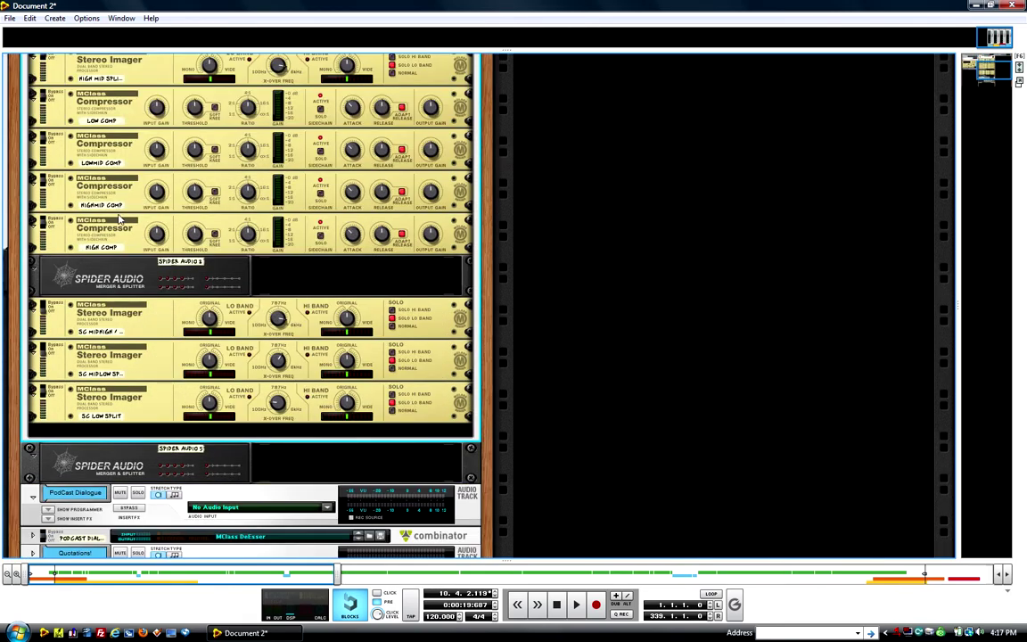
pyautogui.scroll(-3)
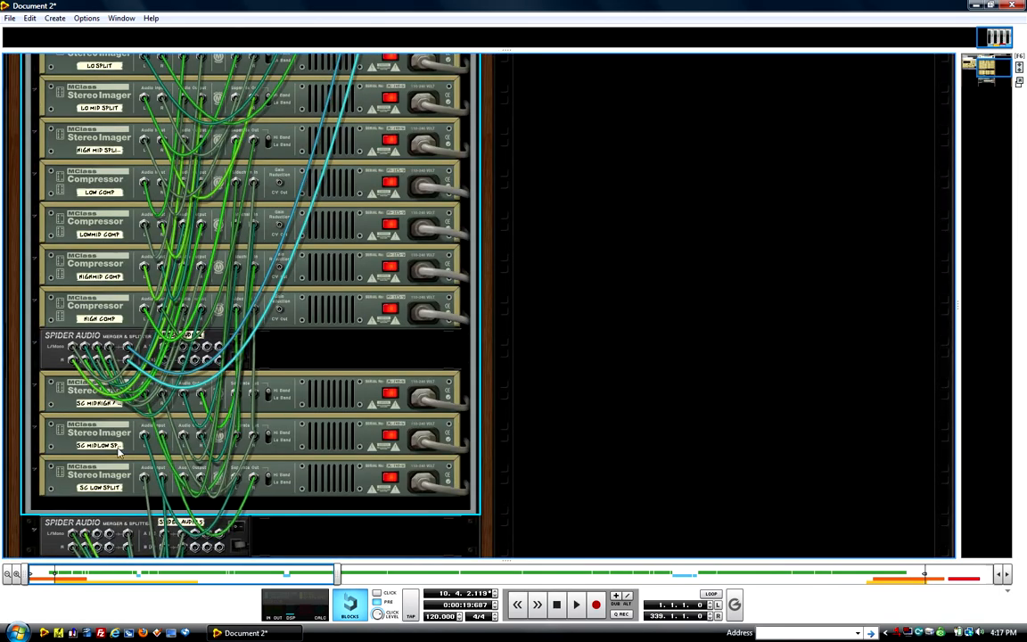
pyautogui.scroll(-3)
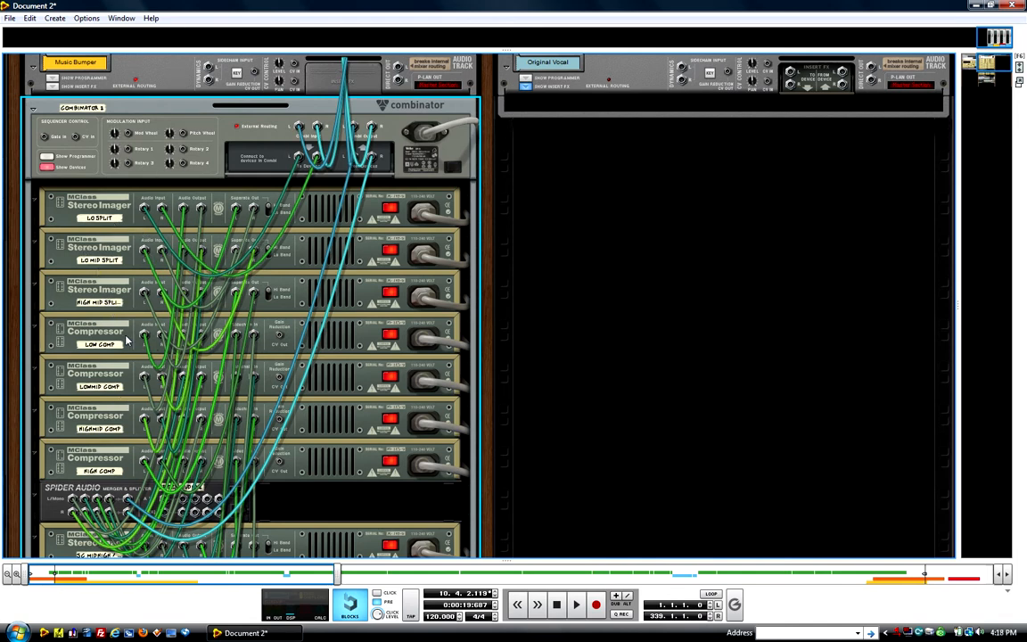
pyautogui.moveTo(211, 406)
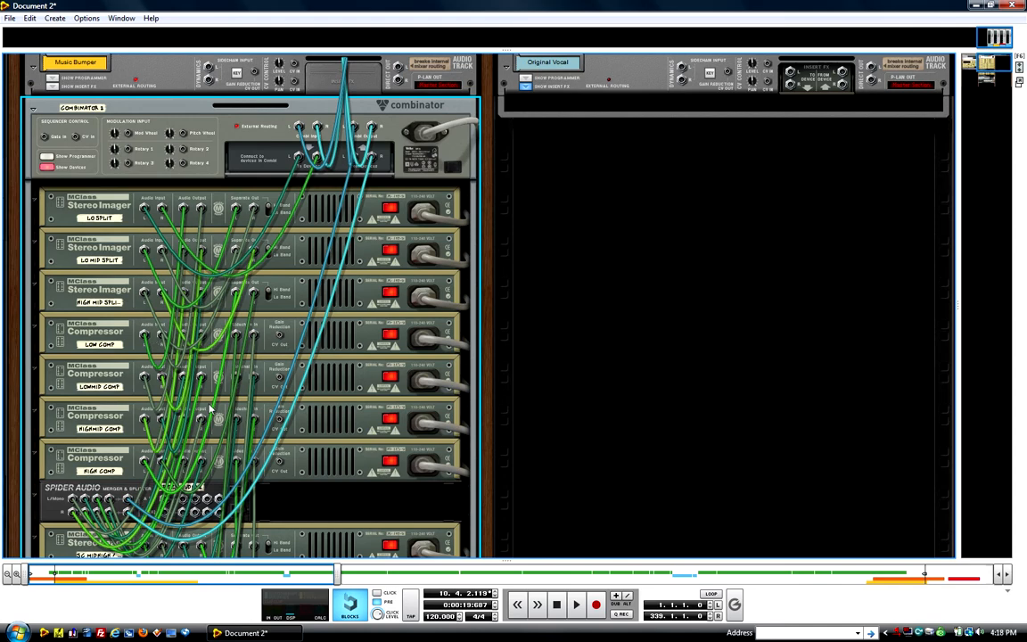
pyautogui.moveTo(196, 406)
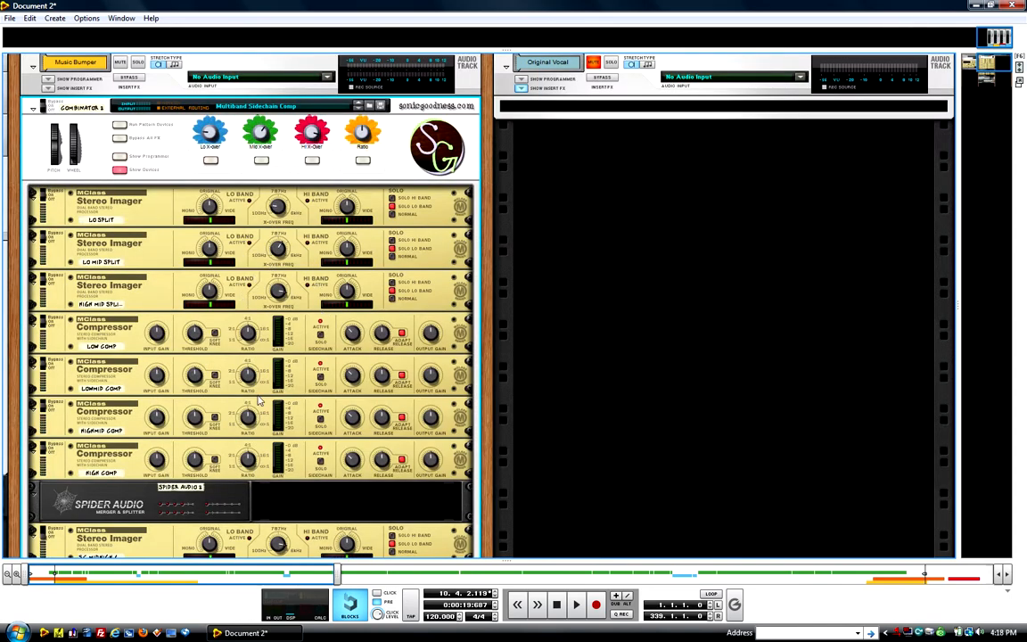
pyautogui.scroll(-3)
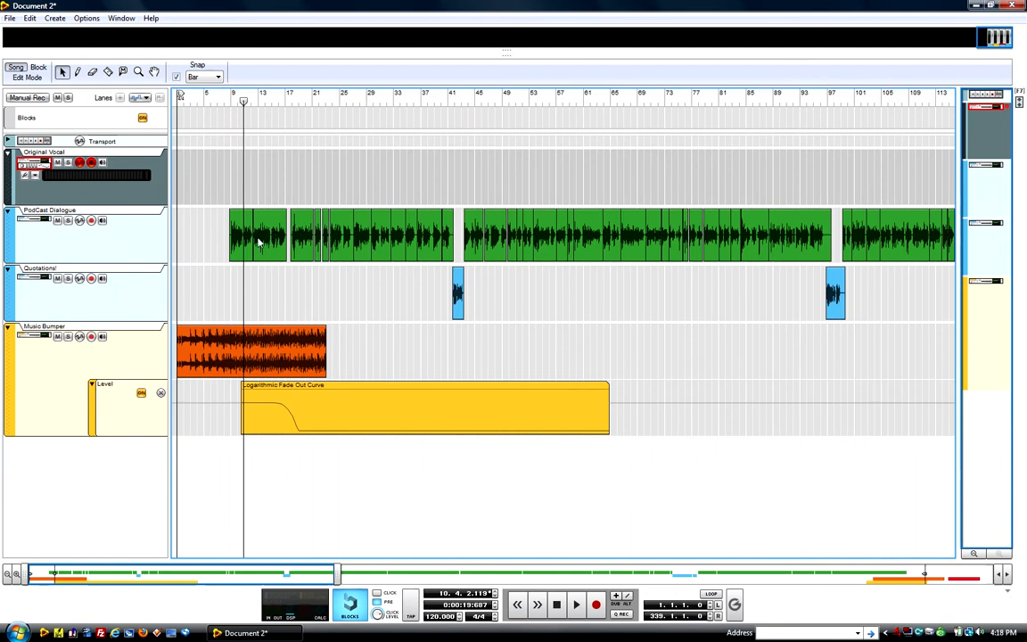
pyautogui.moveTo(212, 371)
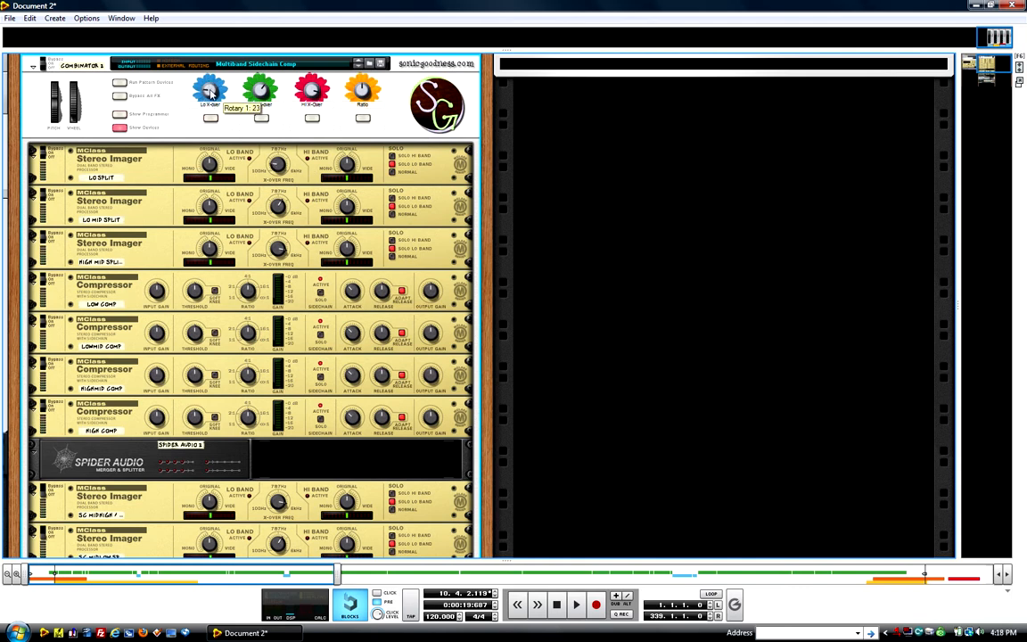
# Nudge the Rotary 1 knob on the Multiband Selection Comp combinator.
pyautogui.moveTo(211, 89); pyautogui.dragTo(210, 82)
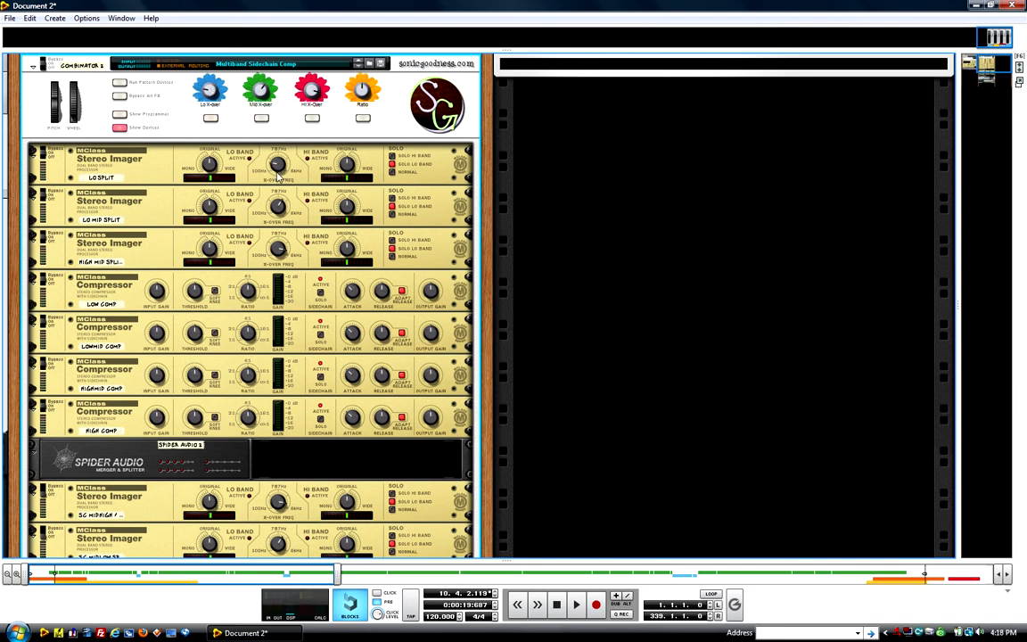
pyautogui.moveTo(280, 161)
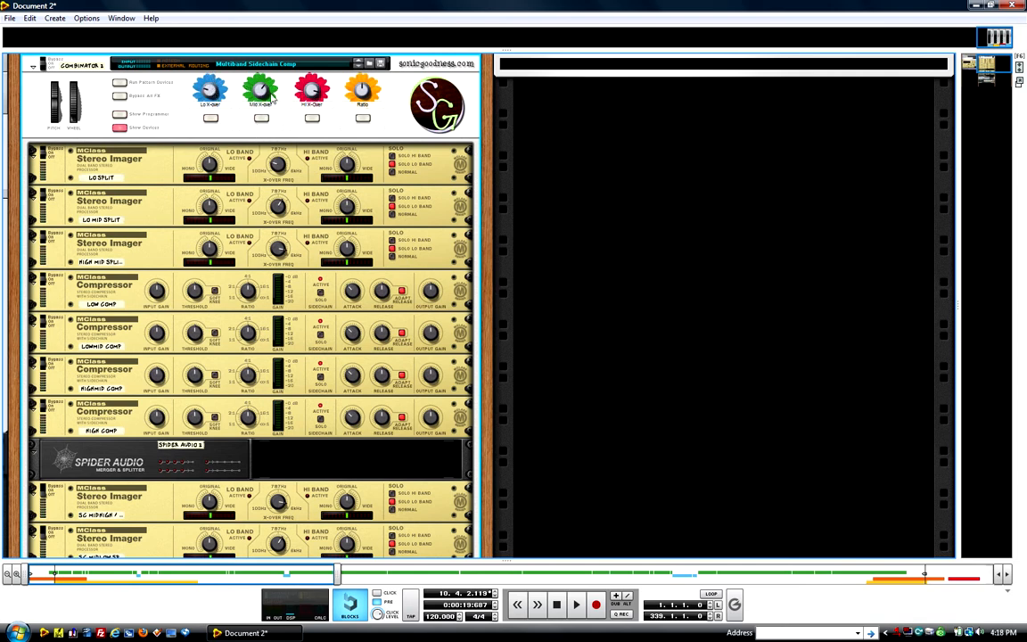
pyautogui.moveTo(294, 182)
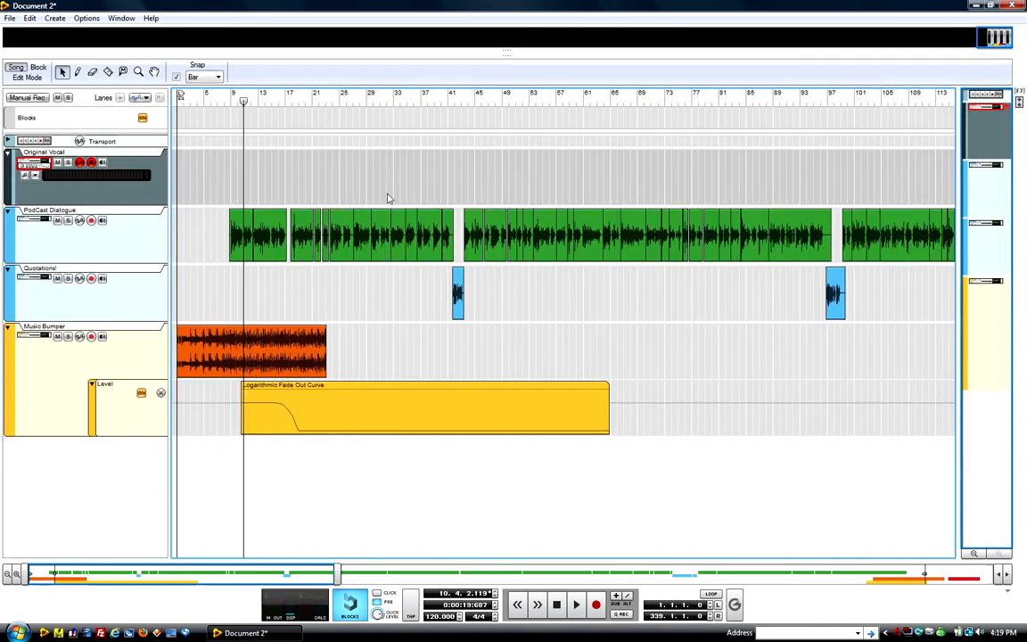
pyautogui.moveTo(375, 164)
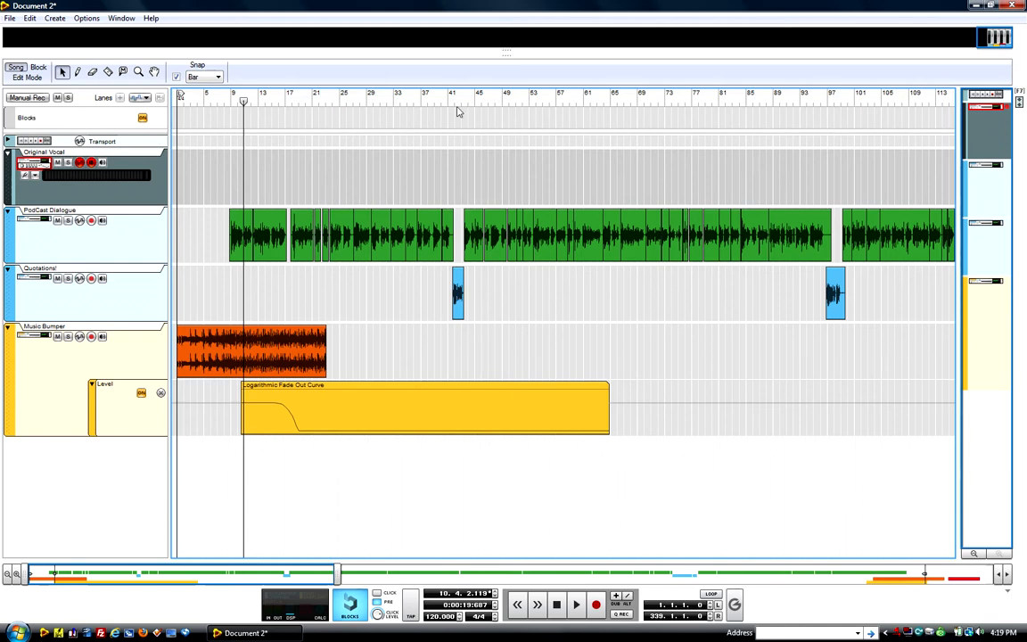
# Place the song position near bar 41 and select the second Quotations clip to show its details.
pyautogui.click(455, 98)
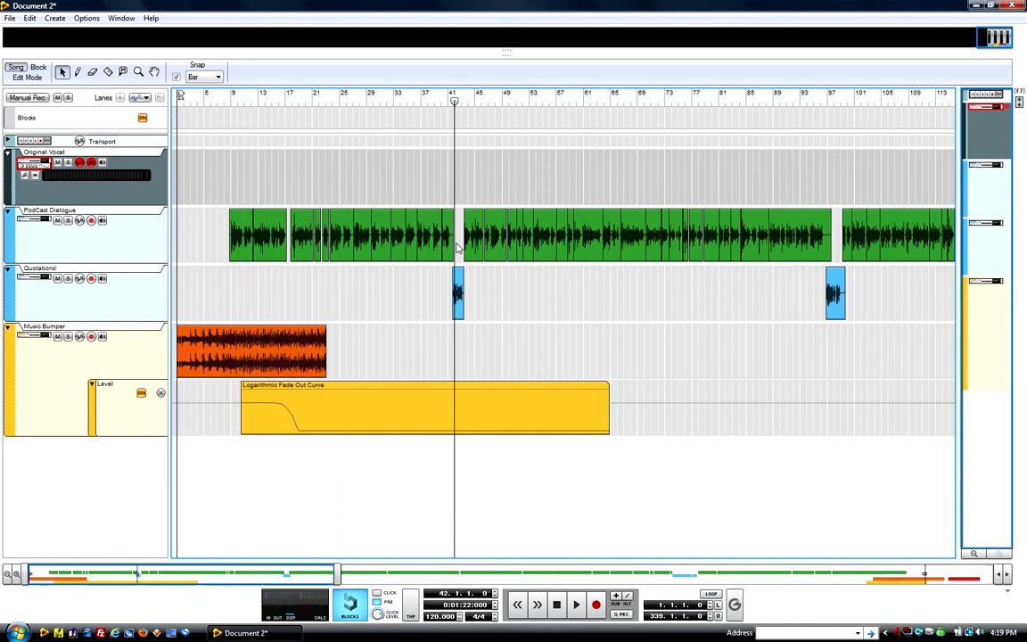
pyautogui.moveTo(282, 278)
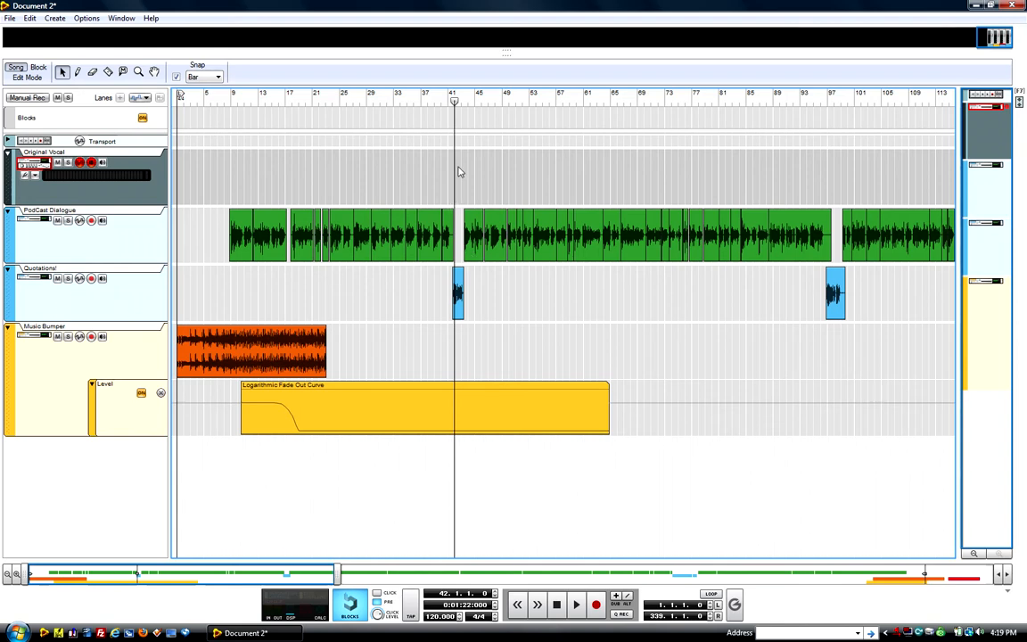
pyautogui.moveTo(456, 303)
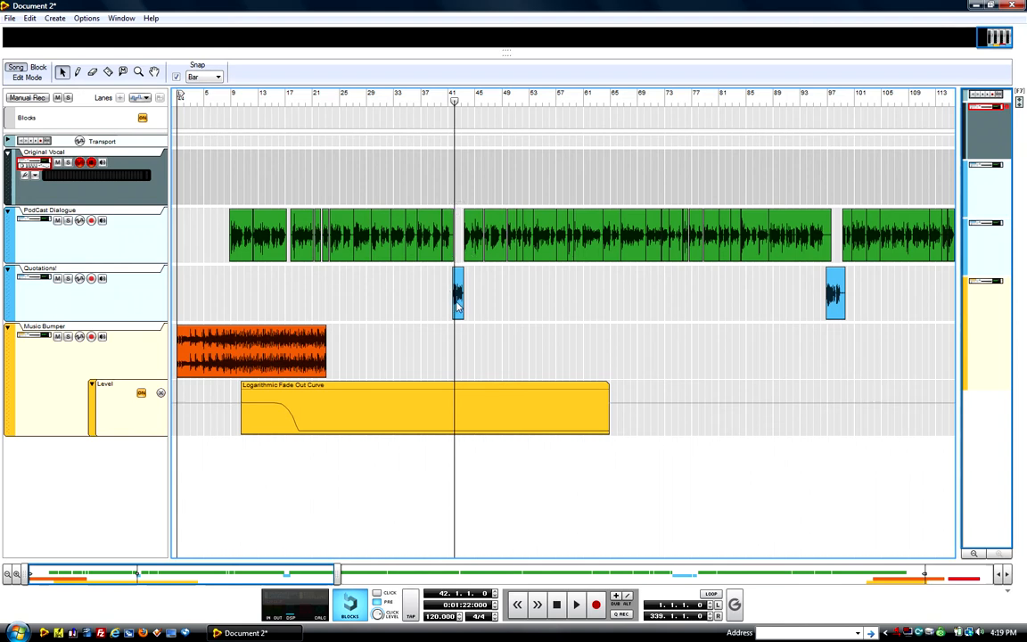
pyautogui.click(456, 292)
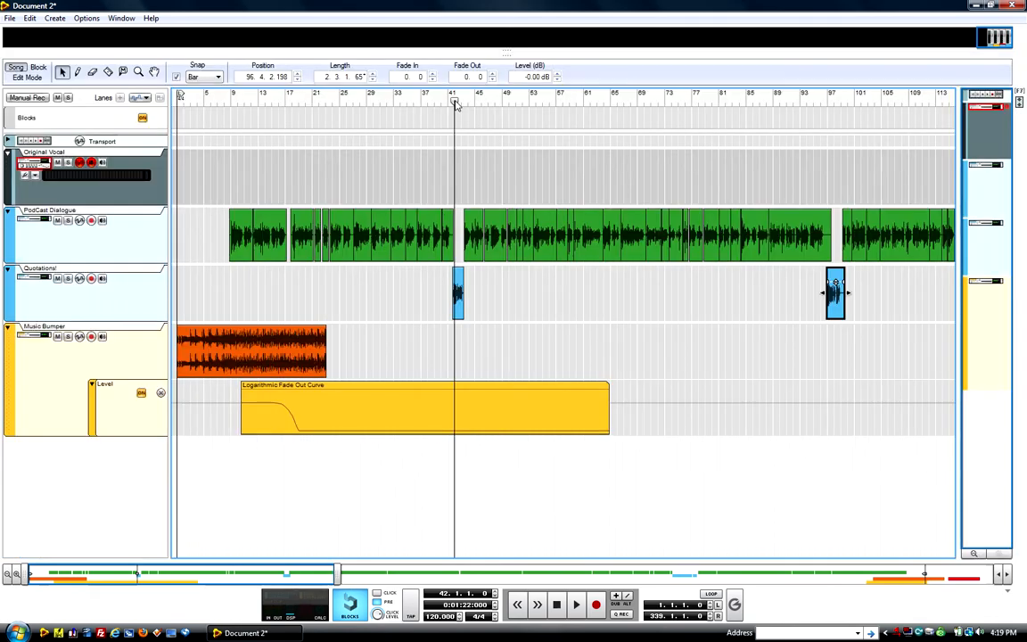
pyautogui.click(585, 604)
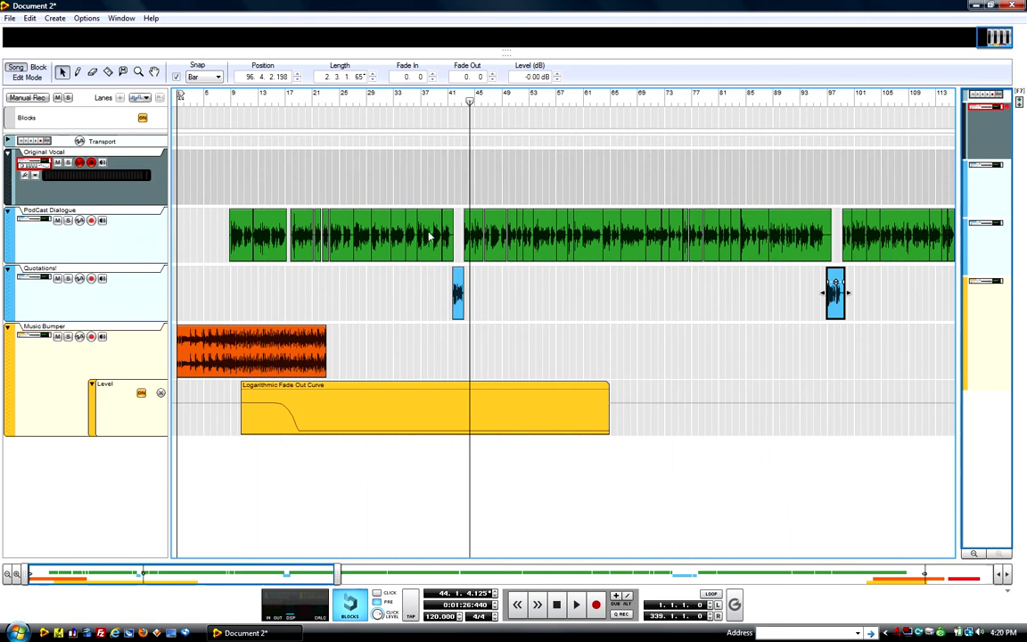
pyautogui.moveTo(496, 276)
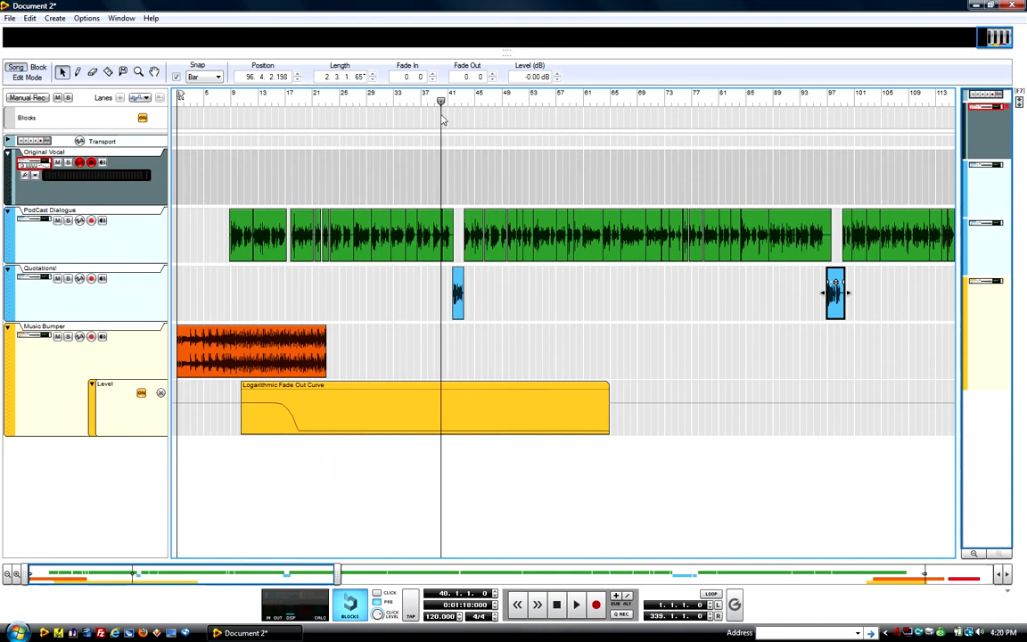
pyautogui.moveTo(432, 132)
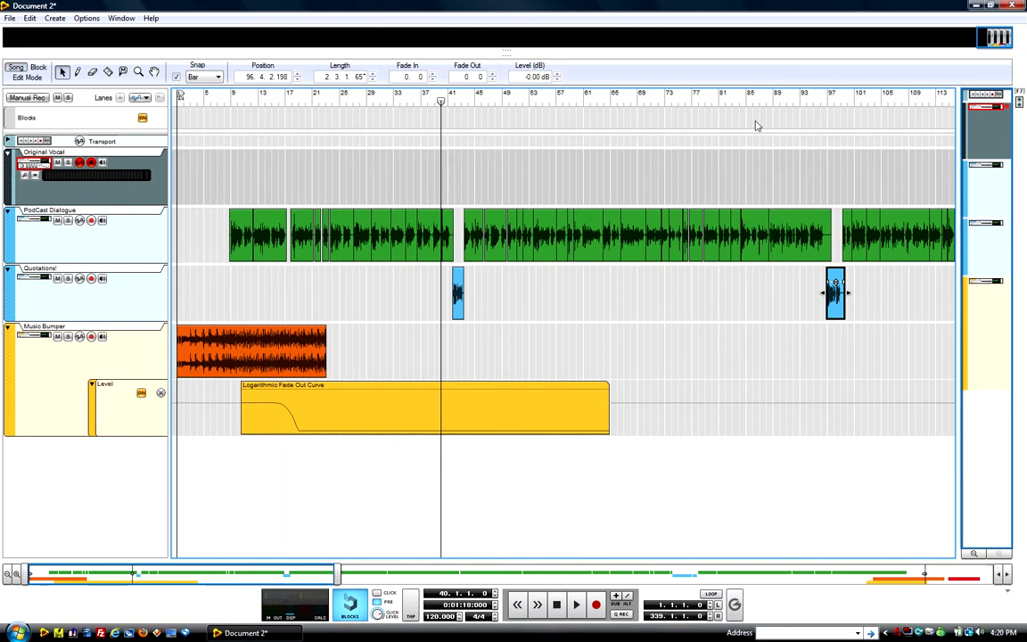
pyautogui.moveTo(659, 207)
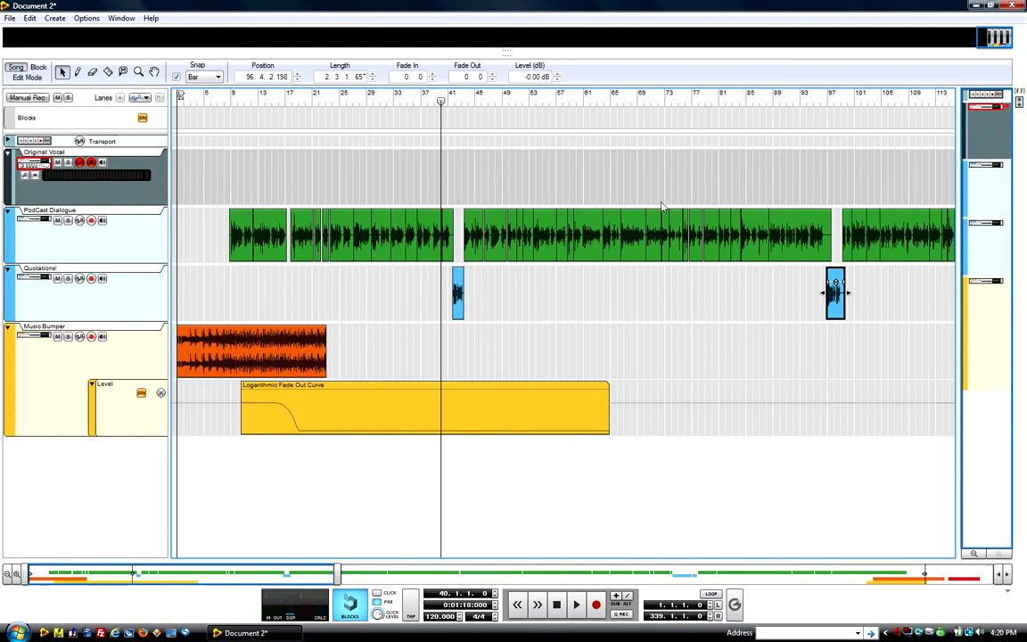
pyautogui.moveTo(626, 203)
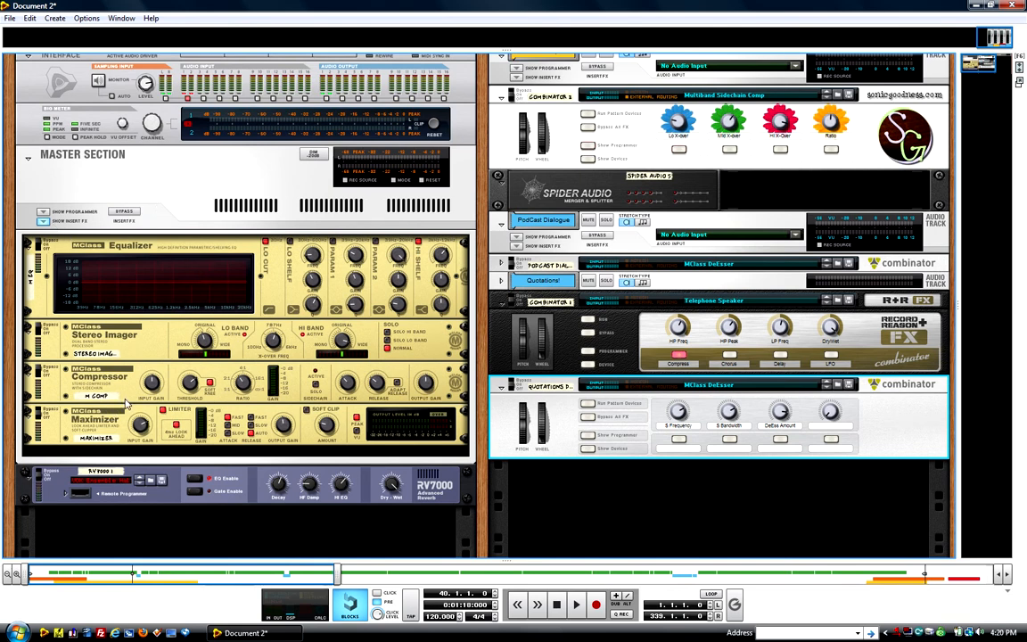
pyautogui.moveTo(80, 328)
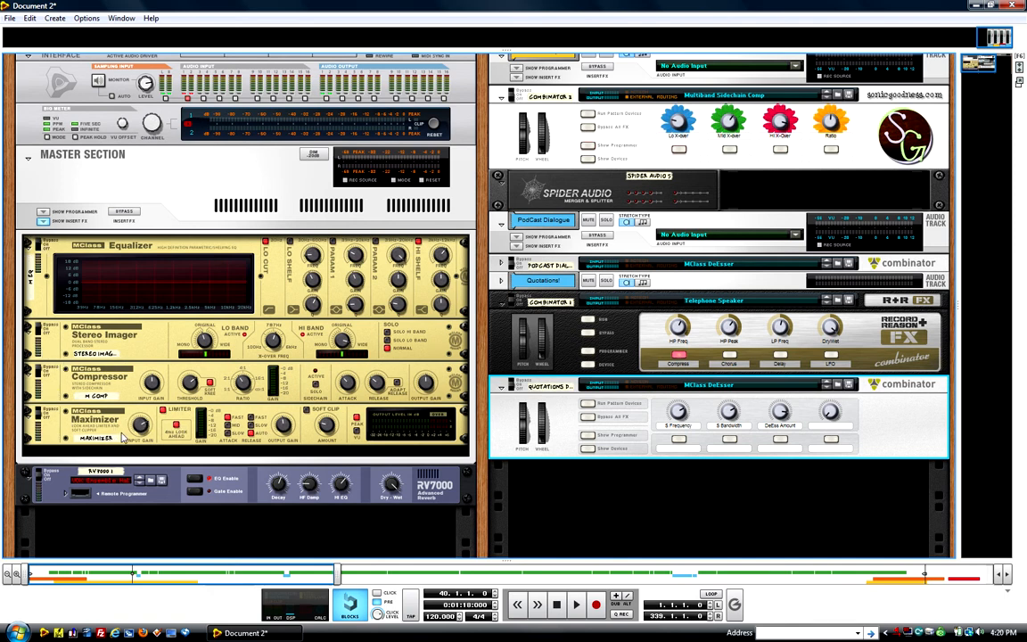
pyautogui.moveTo(228, 388)
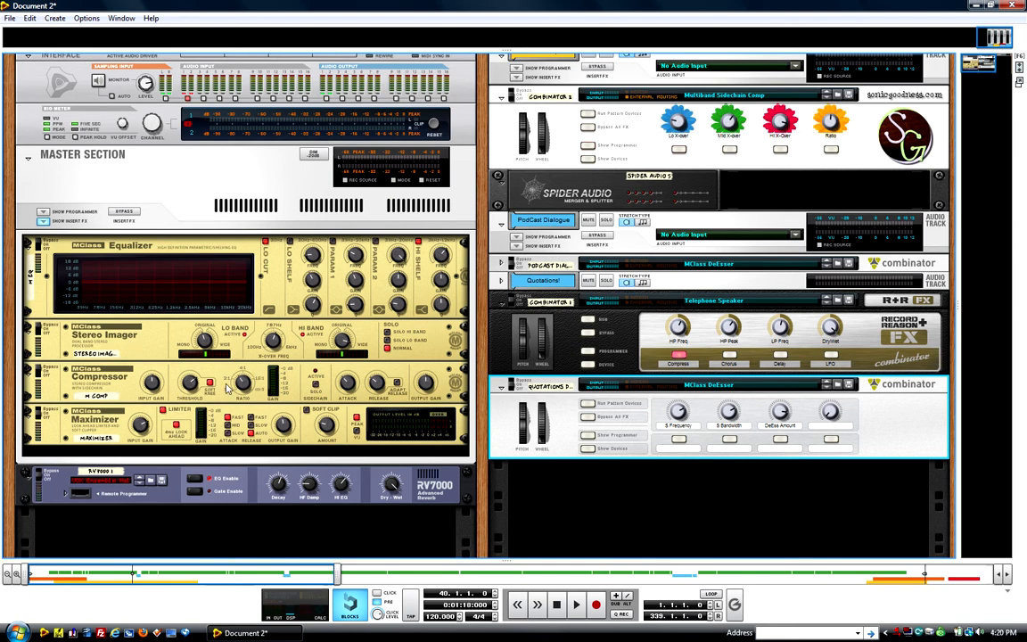
pyautogui.moveTo(154, 439)
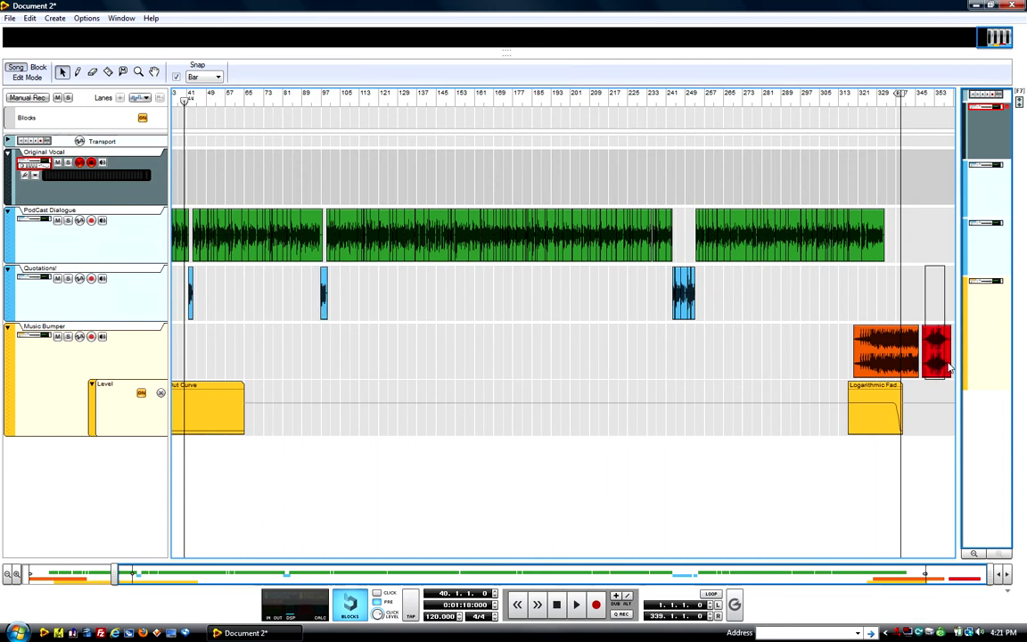
# Select the red closing clip on the Music Bumper track and bring up the File menu.
pyautogui.click(931, 347)
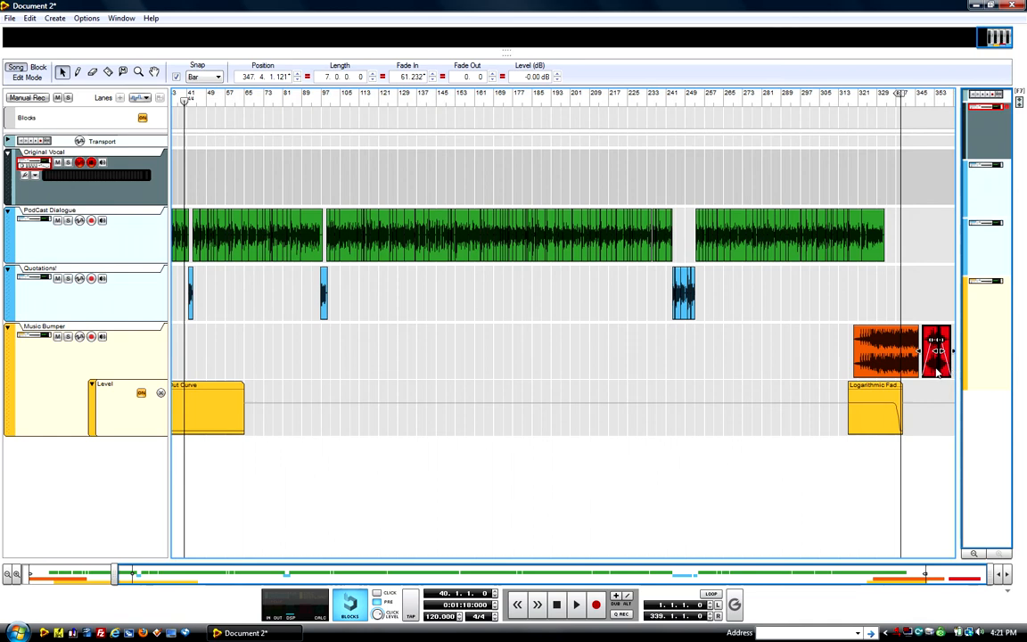
pyautogui.moveTo(472, 225)
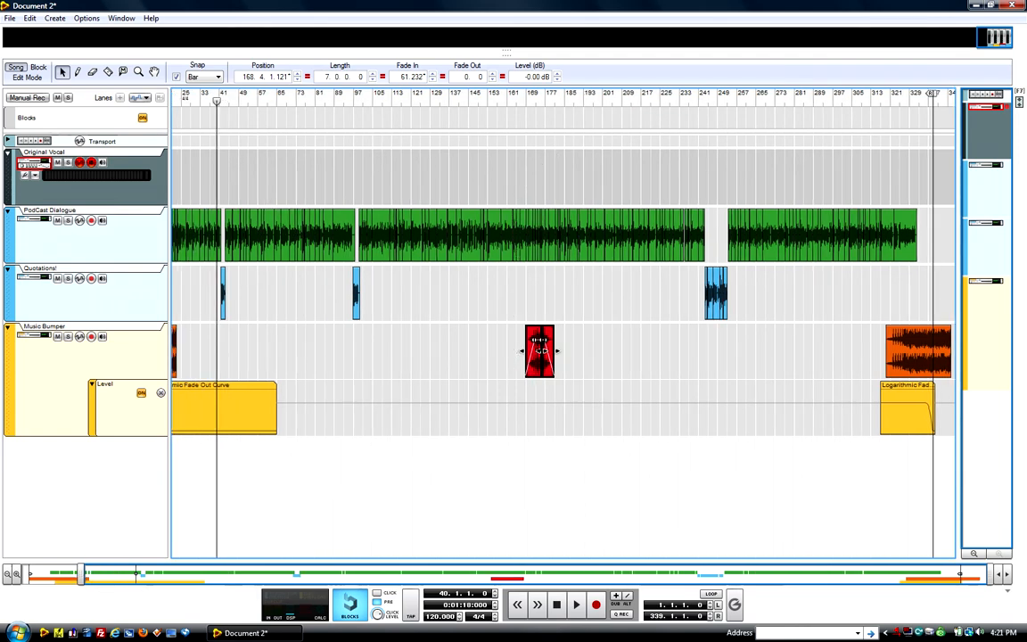
pyautogui.moveTo(456, 190)
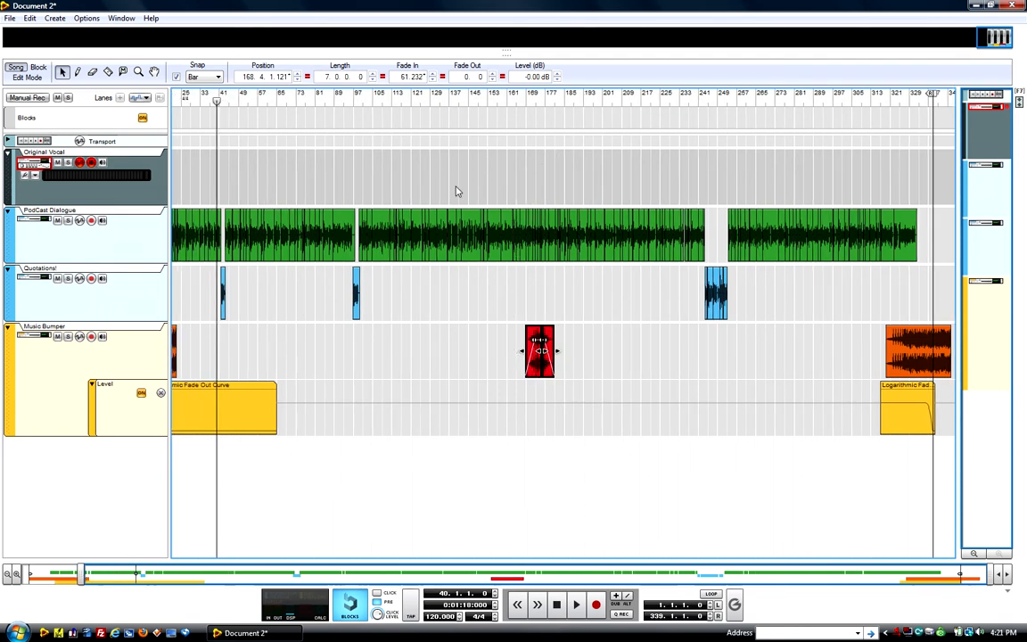
pyautogui.moveTo(515, 230)
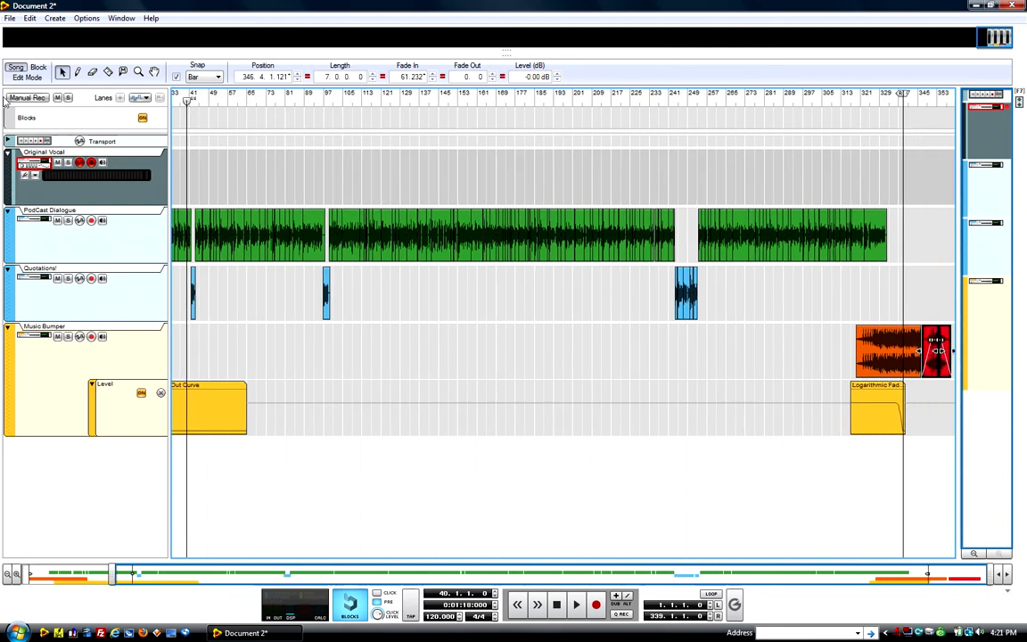
pyautogui.click(10, 16)
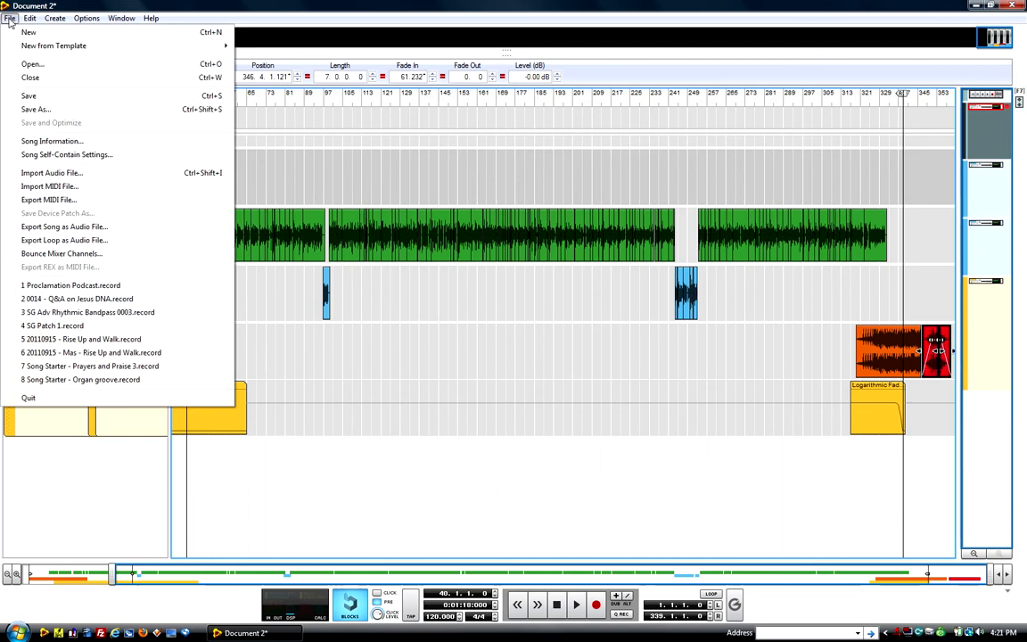
pyautogui.moveTo(54, 109)
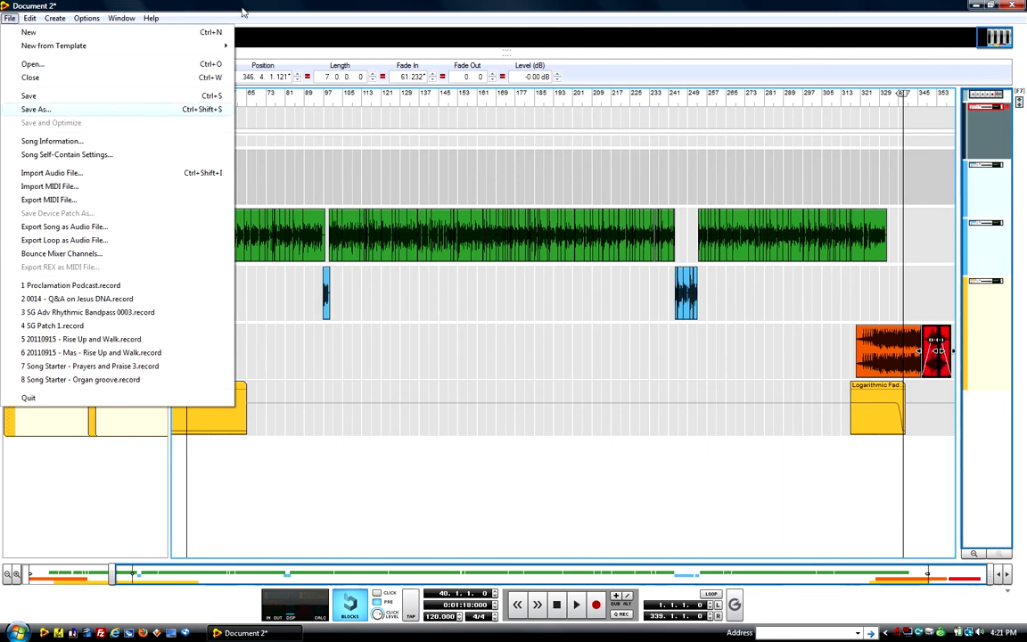
pyautogui.moveTo(34, 110)
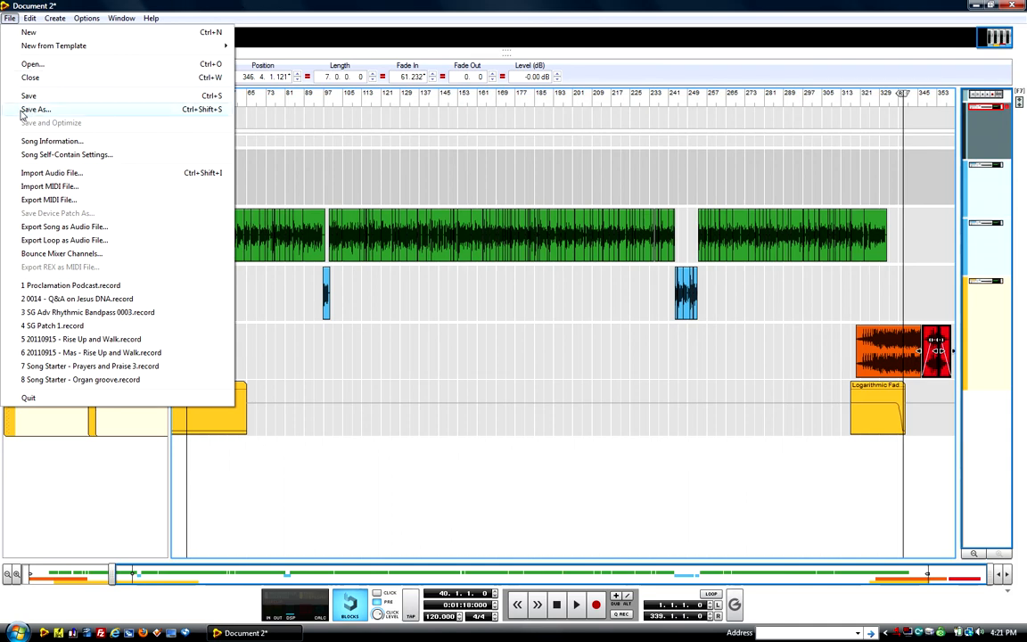
pyautogui.moveTo(54, 47)
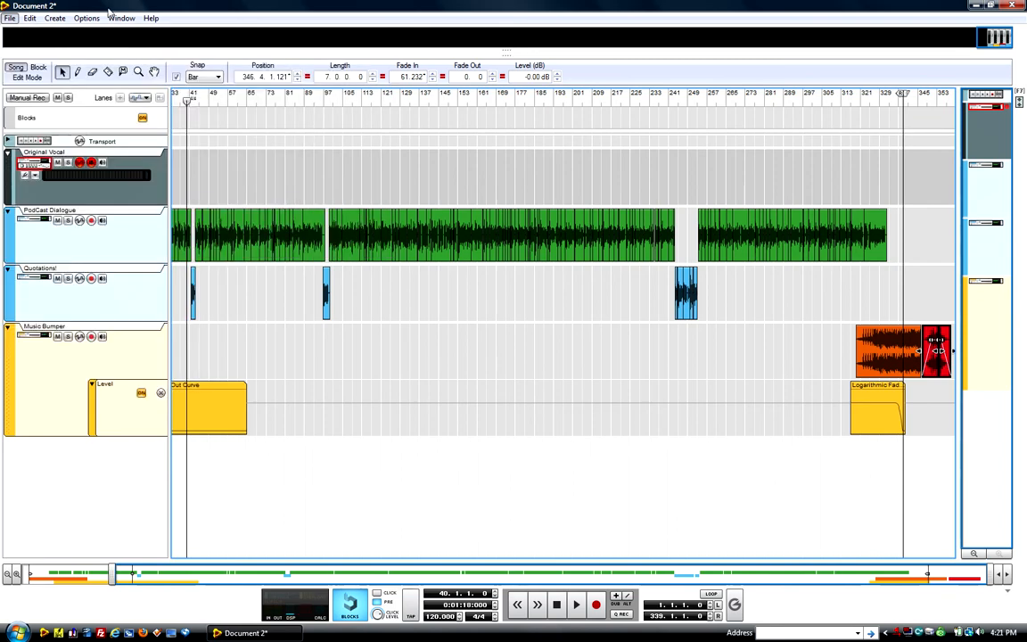
# Start Save As to get the Save Song dialog.
pyautogui.click(11, 18)
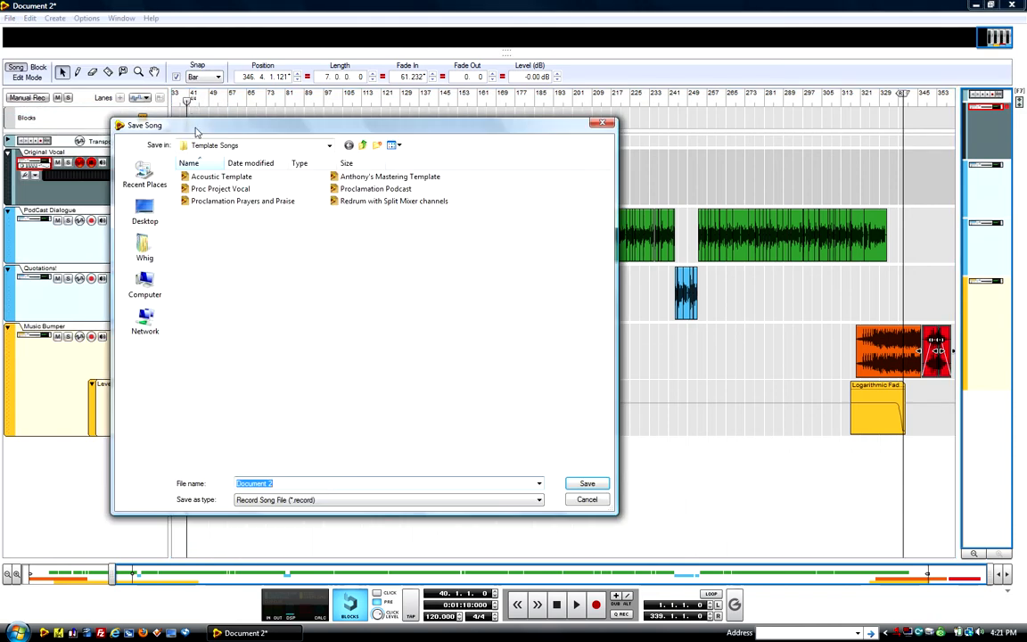
# Browse to AppData > Roaming > Propellerhead Software > Record > Template Songs.
pyautogui.click(328, 144)
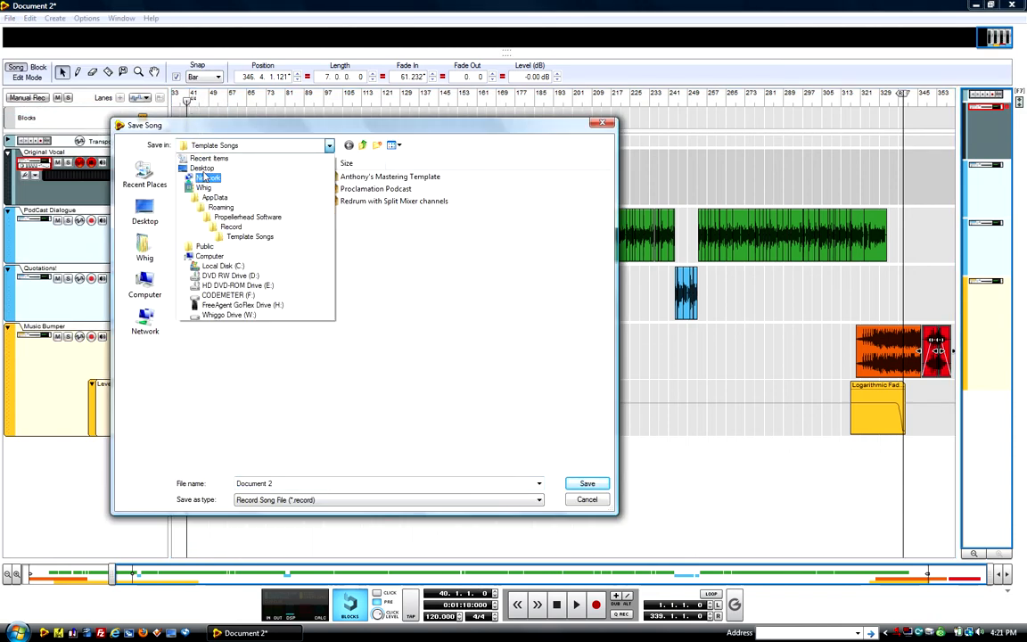
pyautogui.click(144, 283)
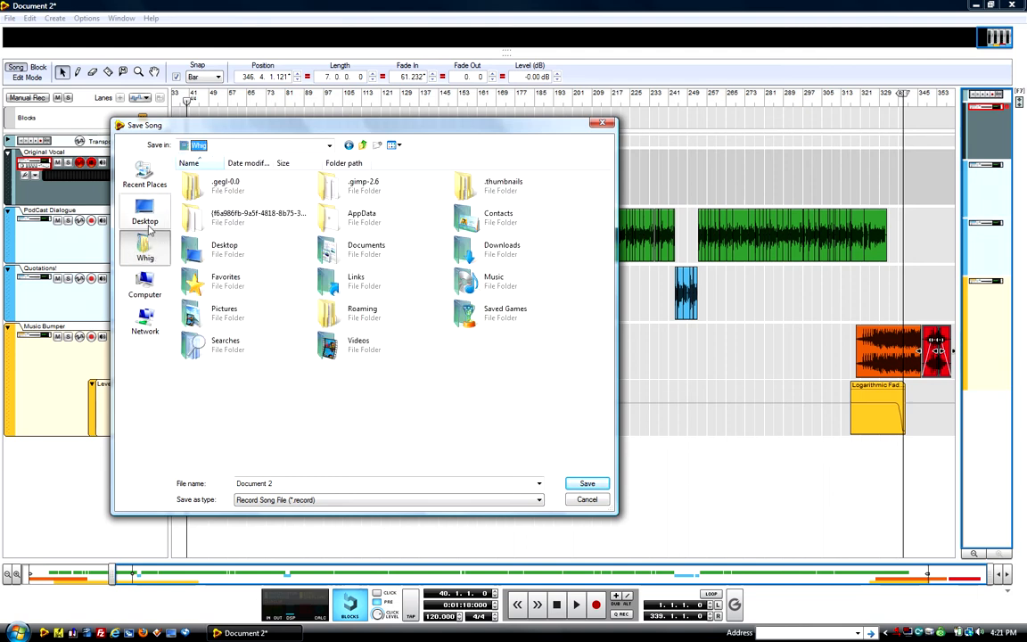
pyautogui.moveTo(115, 258)
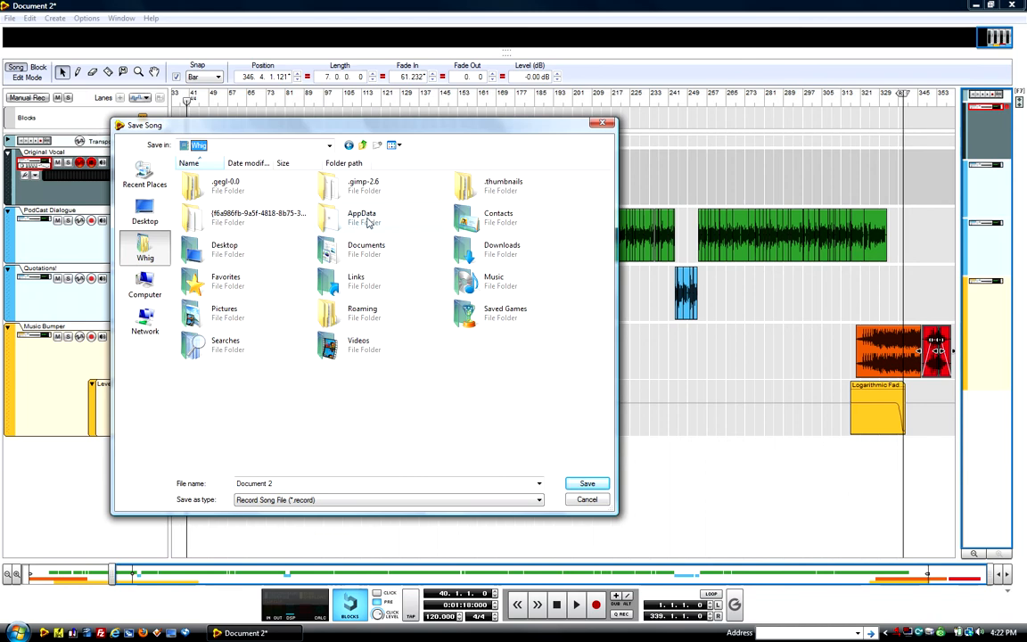
pyautogui.doubleClick(364, 217)
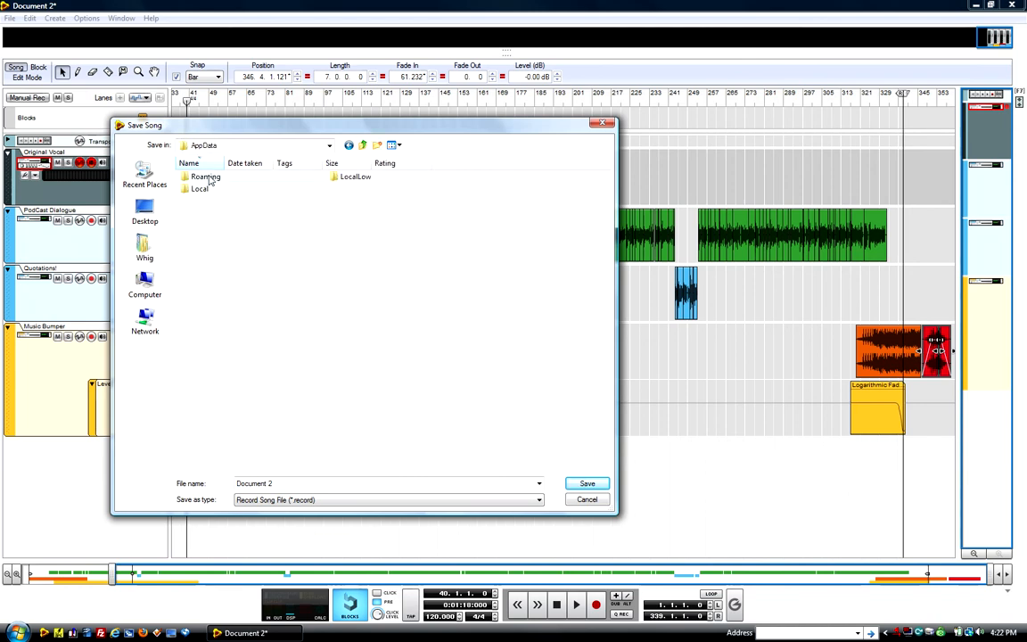
pyautogui.doubleClick(205, 177)
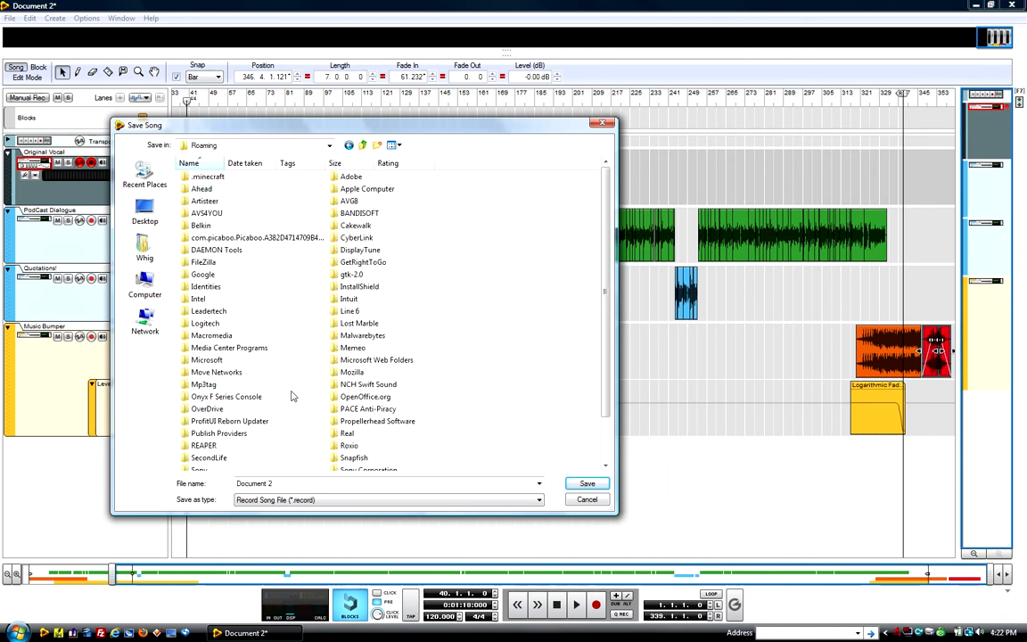
pyautogui.click(378, 421)
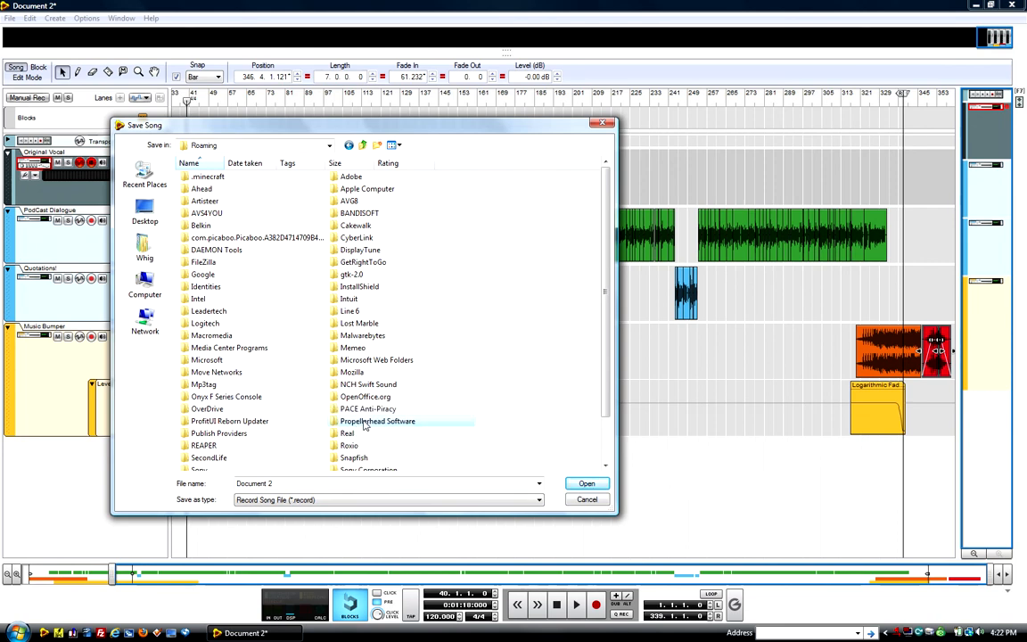
pyautogui.doubleClick(378, 420)
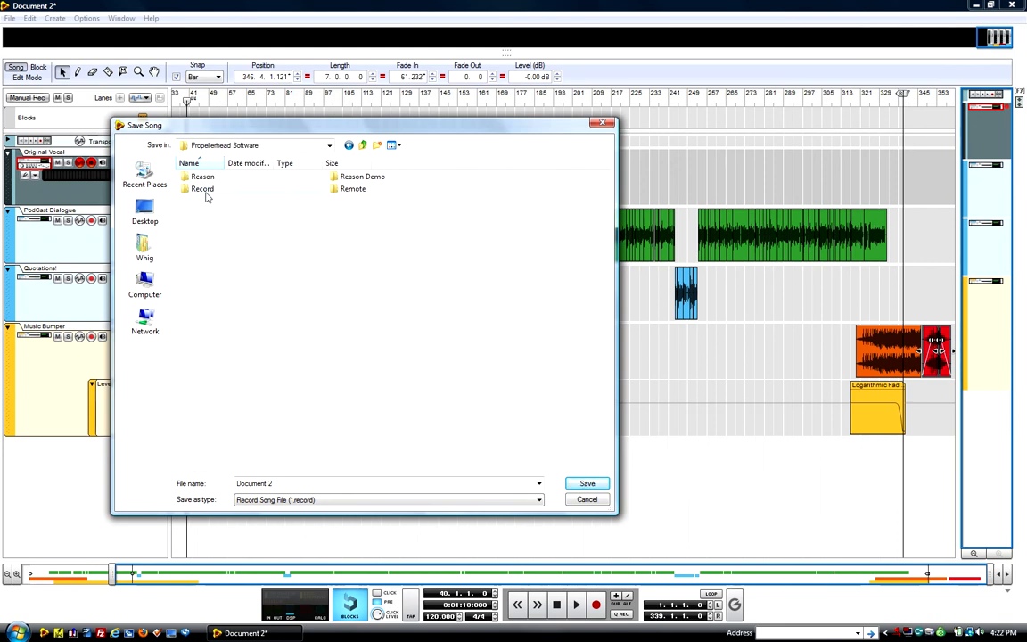
pyautogui.doubleClick(203, 189)
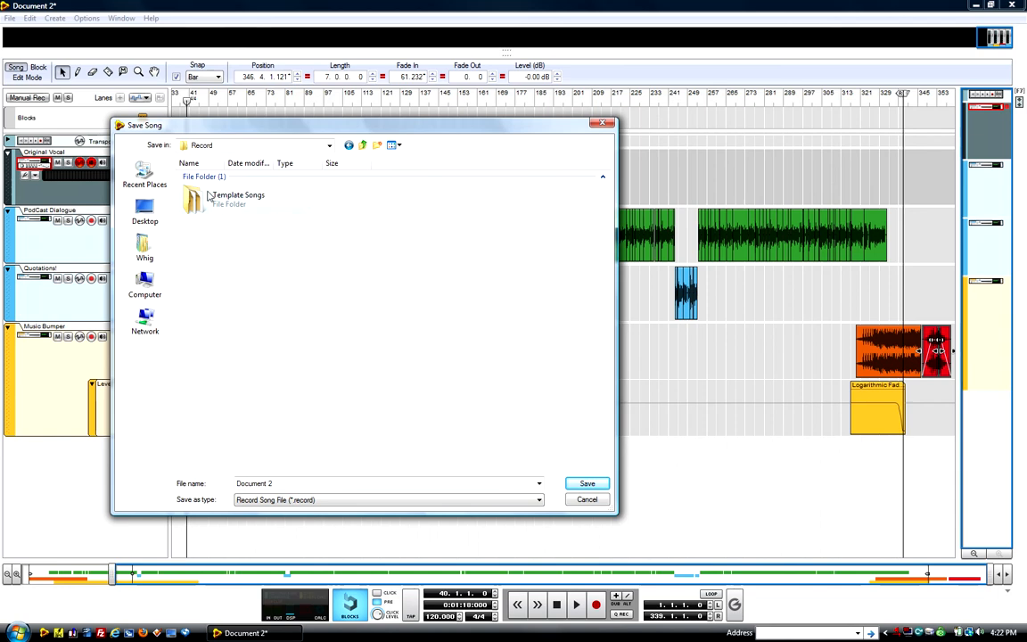
pyautogui.doubleClick(239, 200)
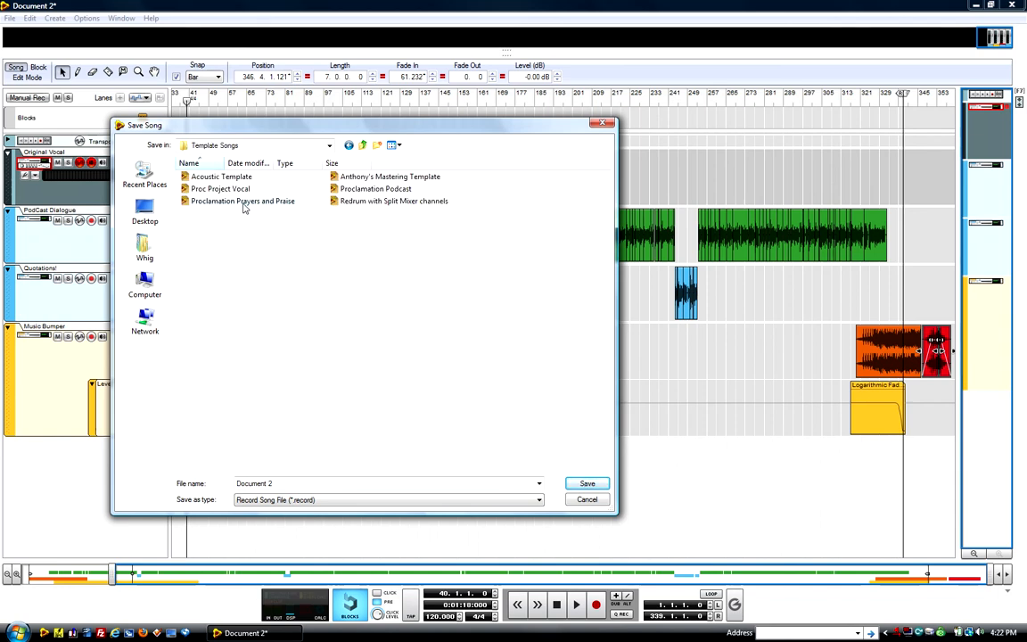
# Save the song there under the name Proclamation Podcast.
pyautogui.click(378, 189)
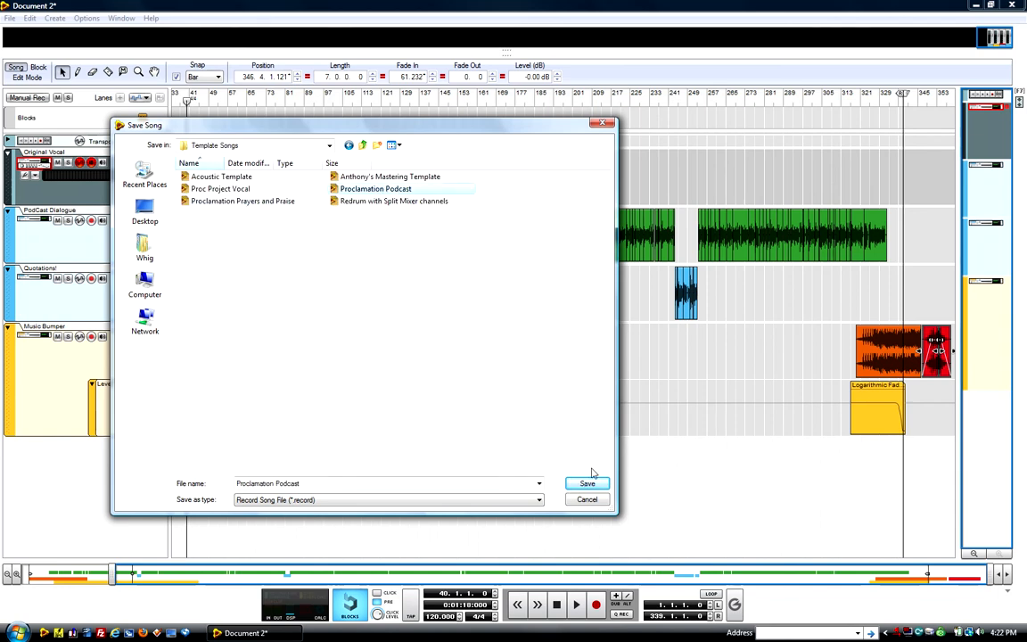
pyautogui.click(587, 483)
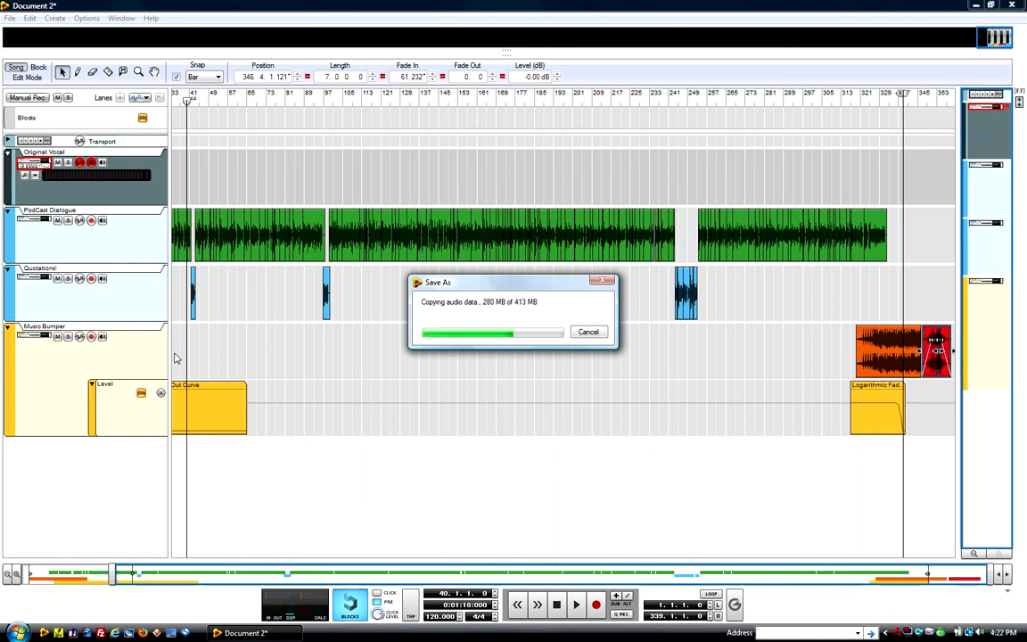
pyautogui.moveTo(203, 353)
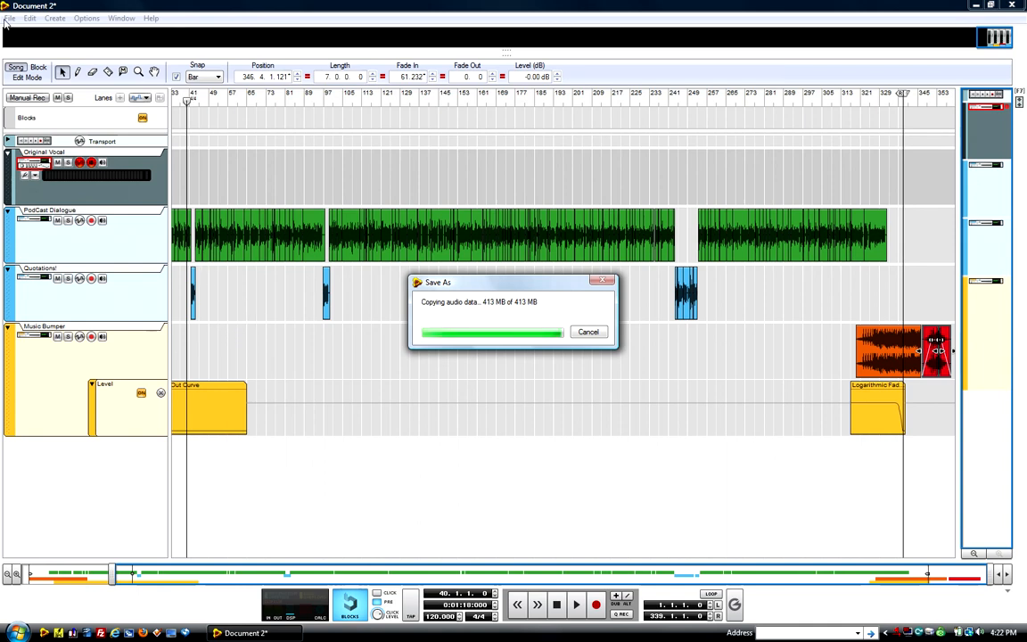
# Let the audio data finish copying into the Proclamation Podcast file.
pyautogui.click(9, 14)
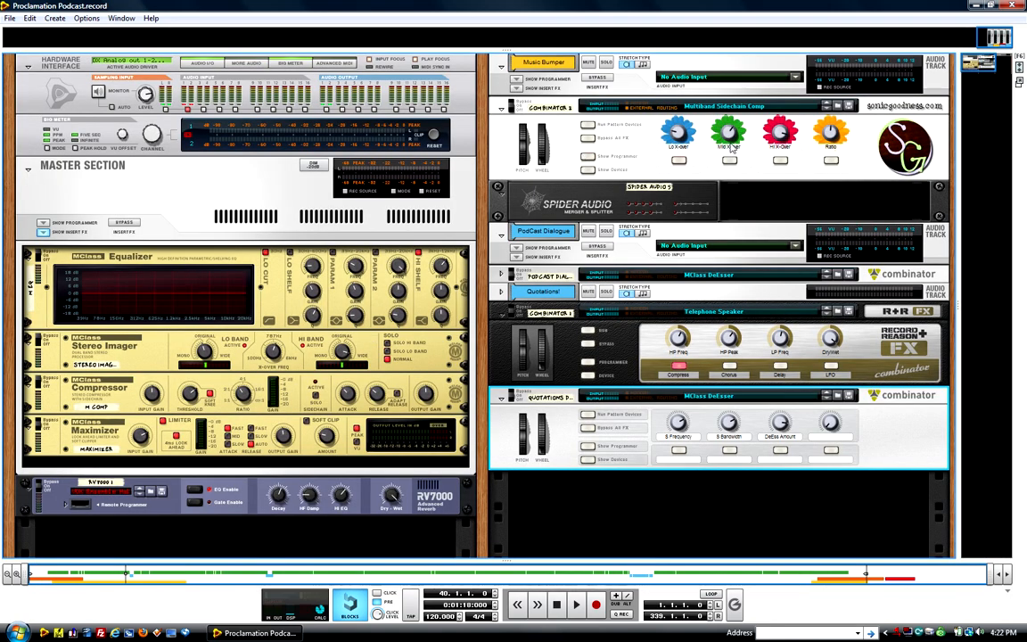
pyautogui.moveTo(463, 157)
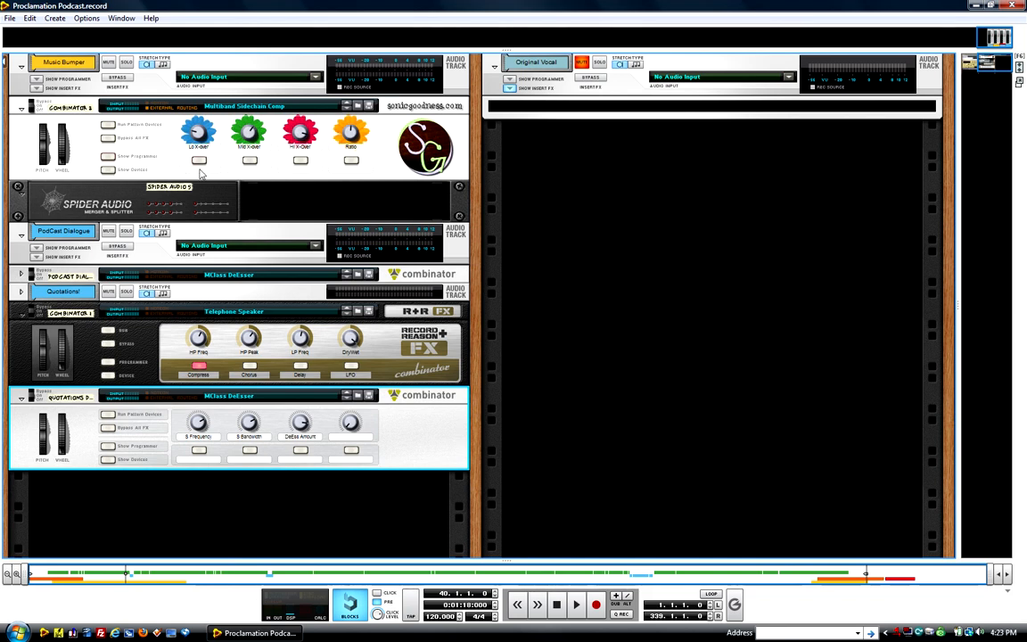
pyautogui.moveTo(103, 171)
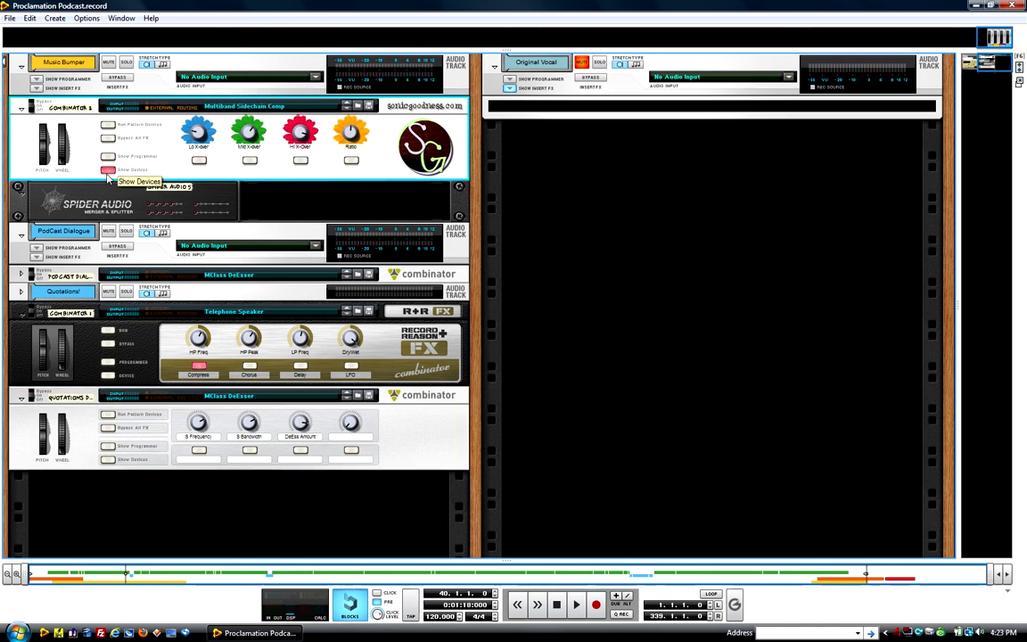
# Show the devices inside the Music Bumper combinator in the rack.
pyautogui.click(103, 169)
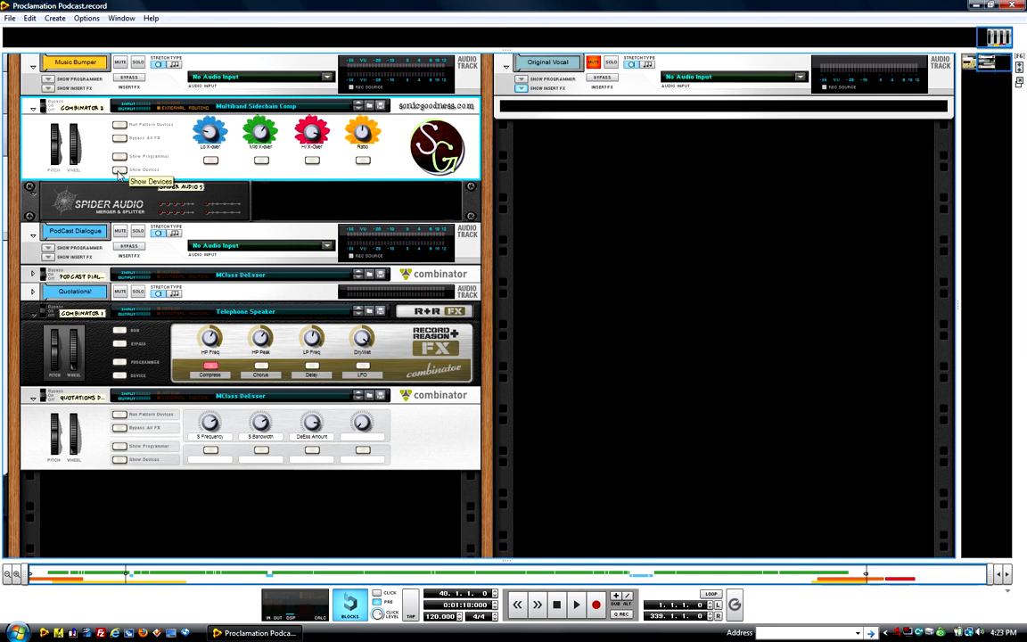
pyautogui.moveTo(483, 160)
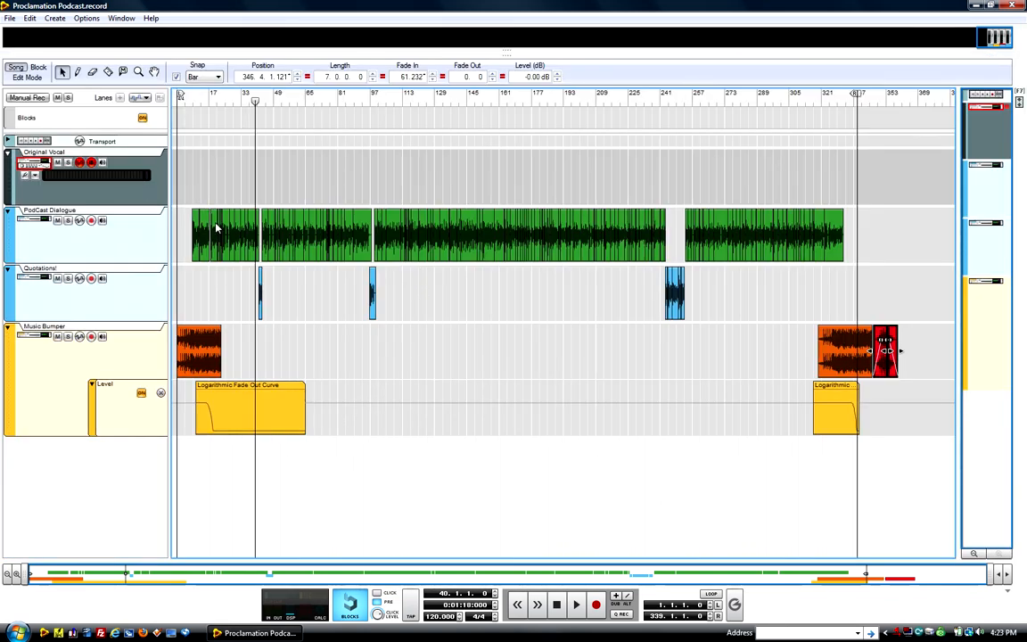
pyautogui.moveTo(235, 236)
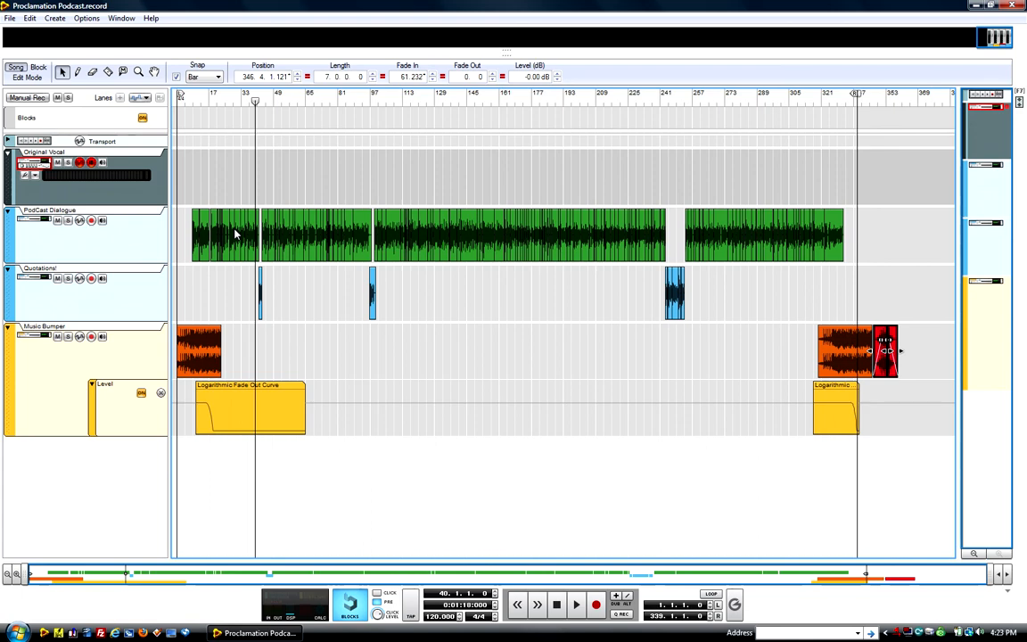